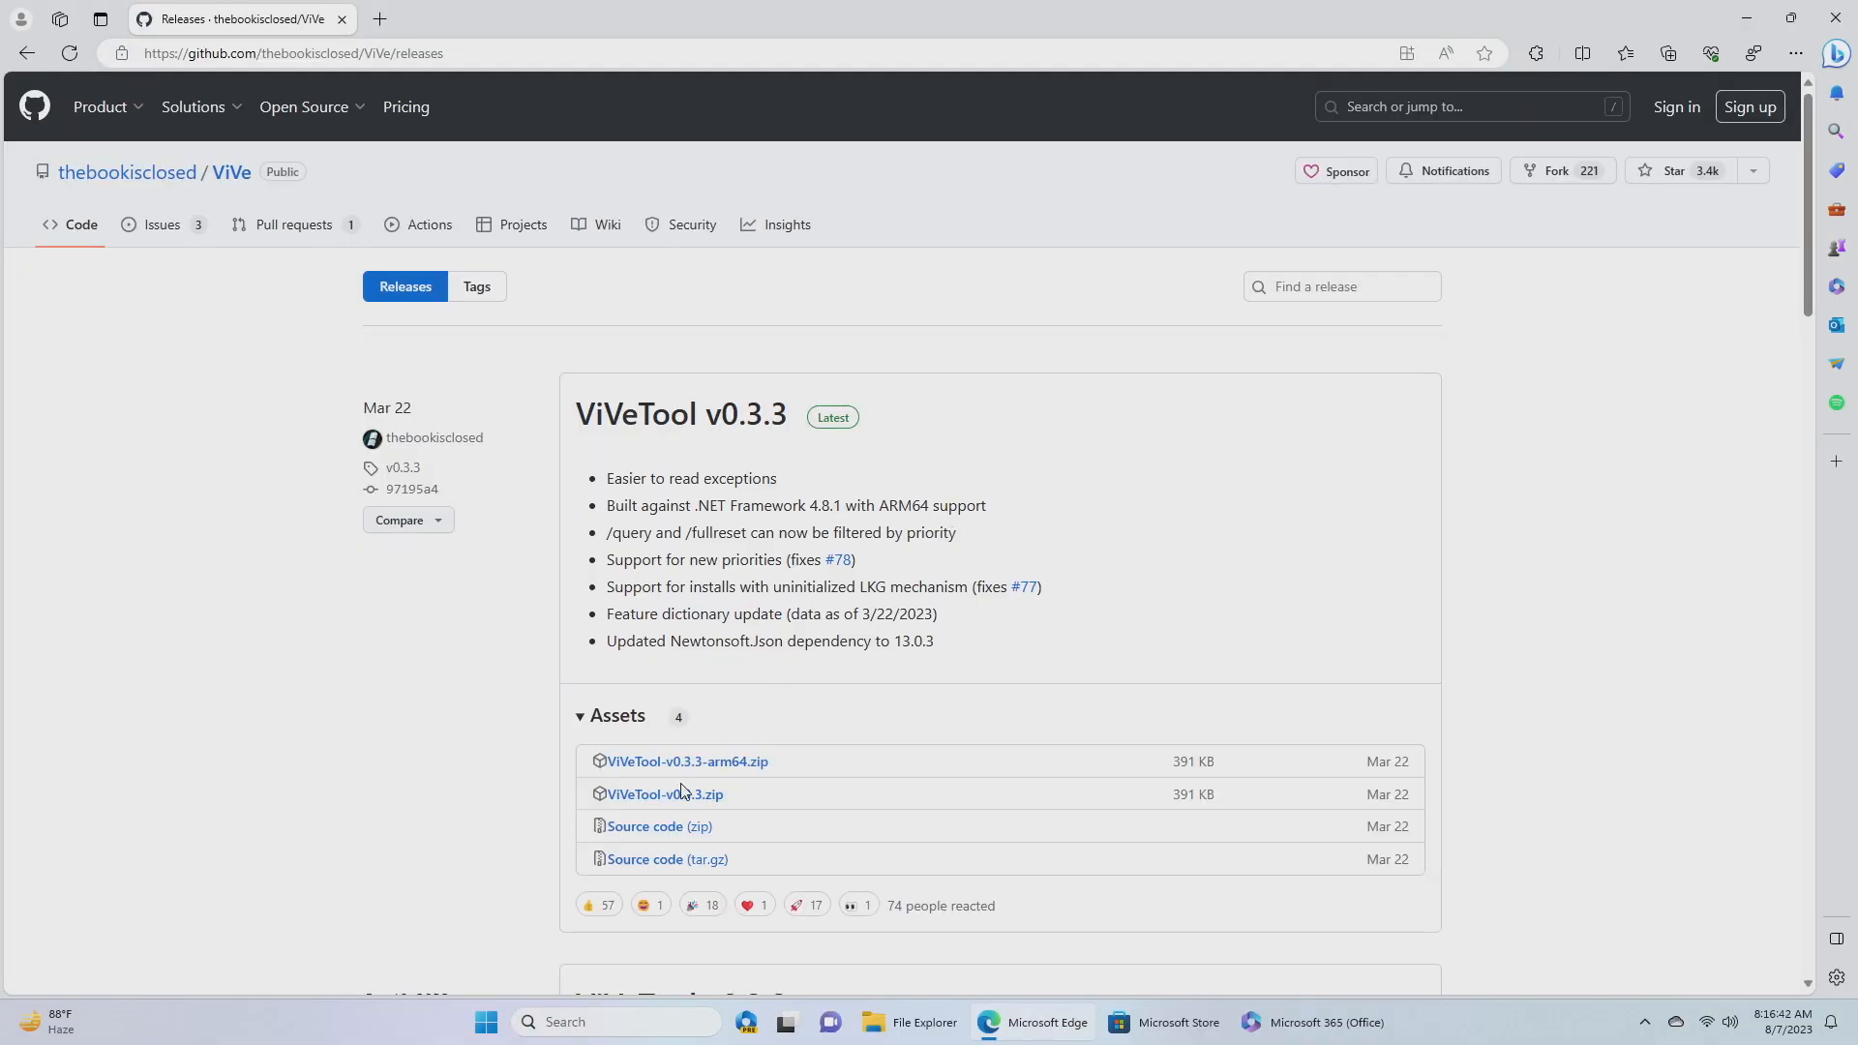
Step: Download ViVeTool-v0.3.3.zip from GitHub and show it in the Downloads folder
click(664, 794)
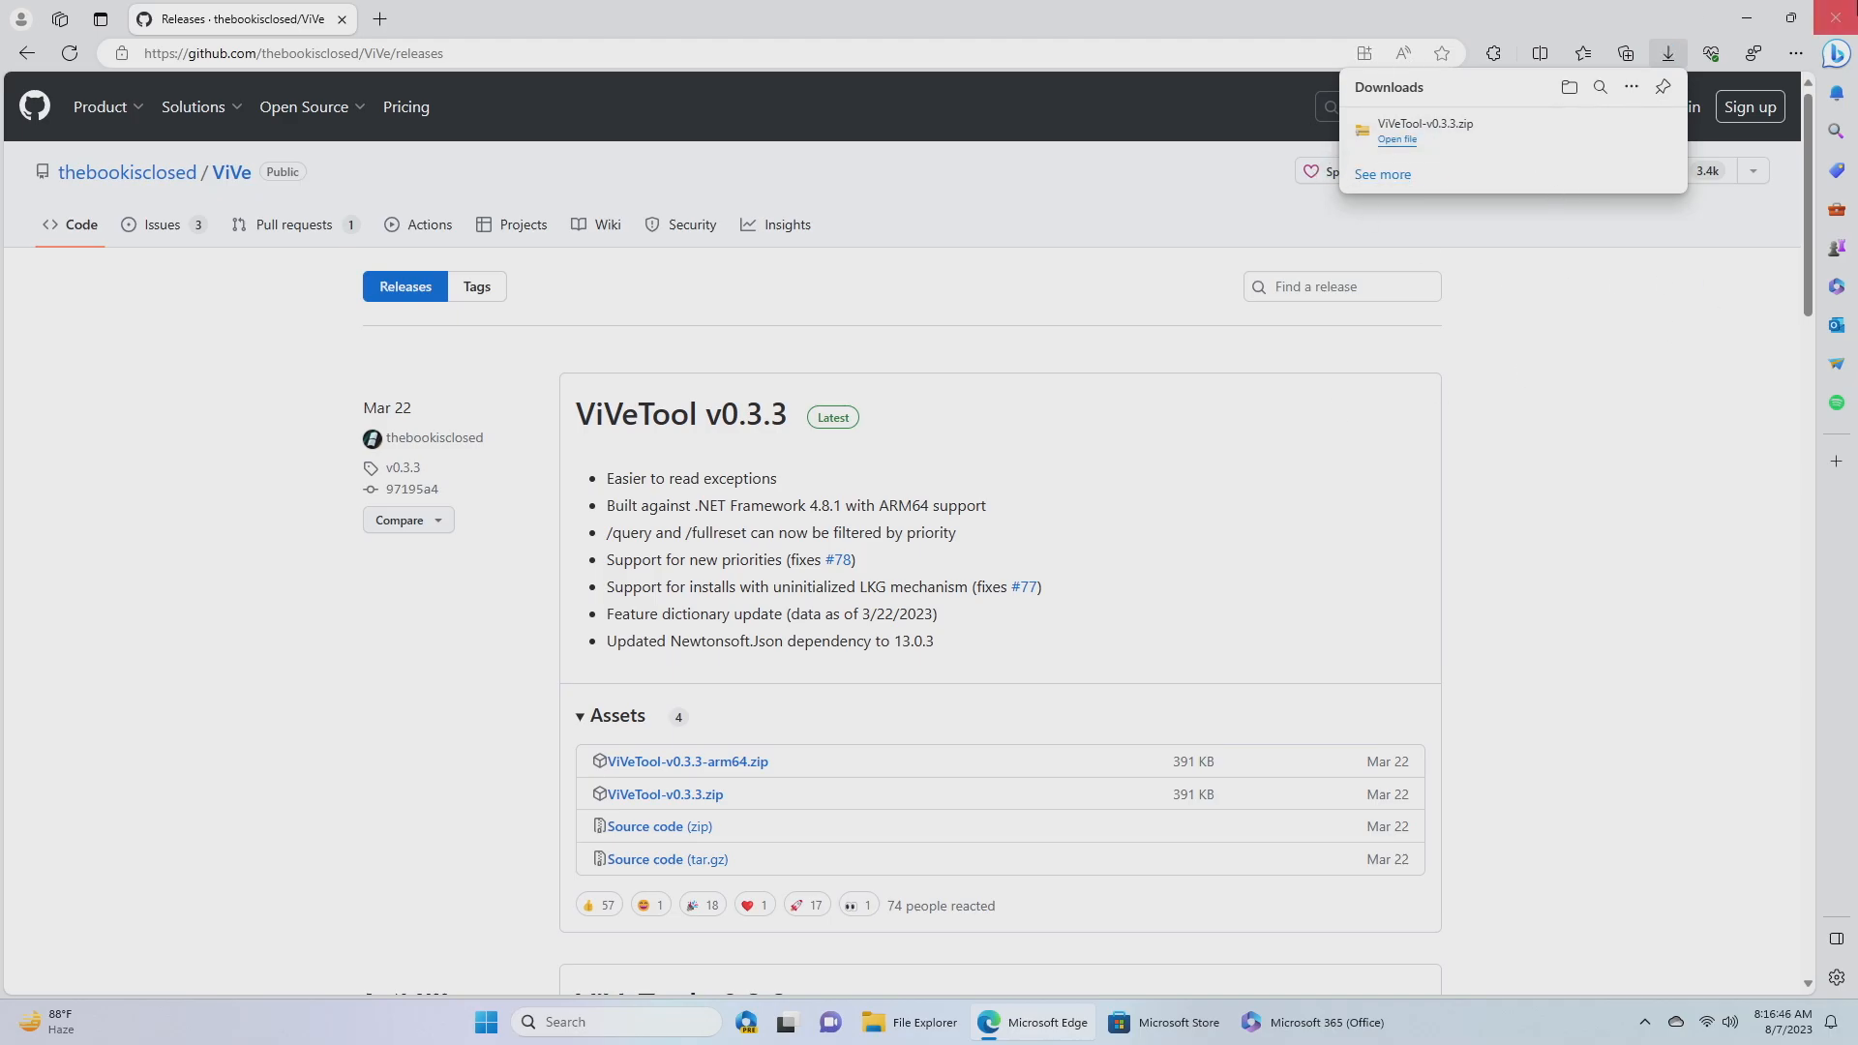
click(875, 1022)
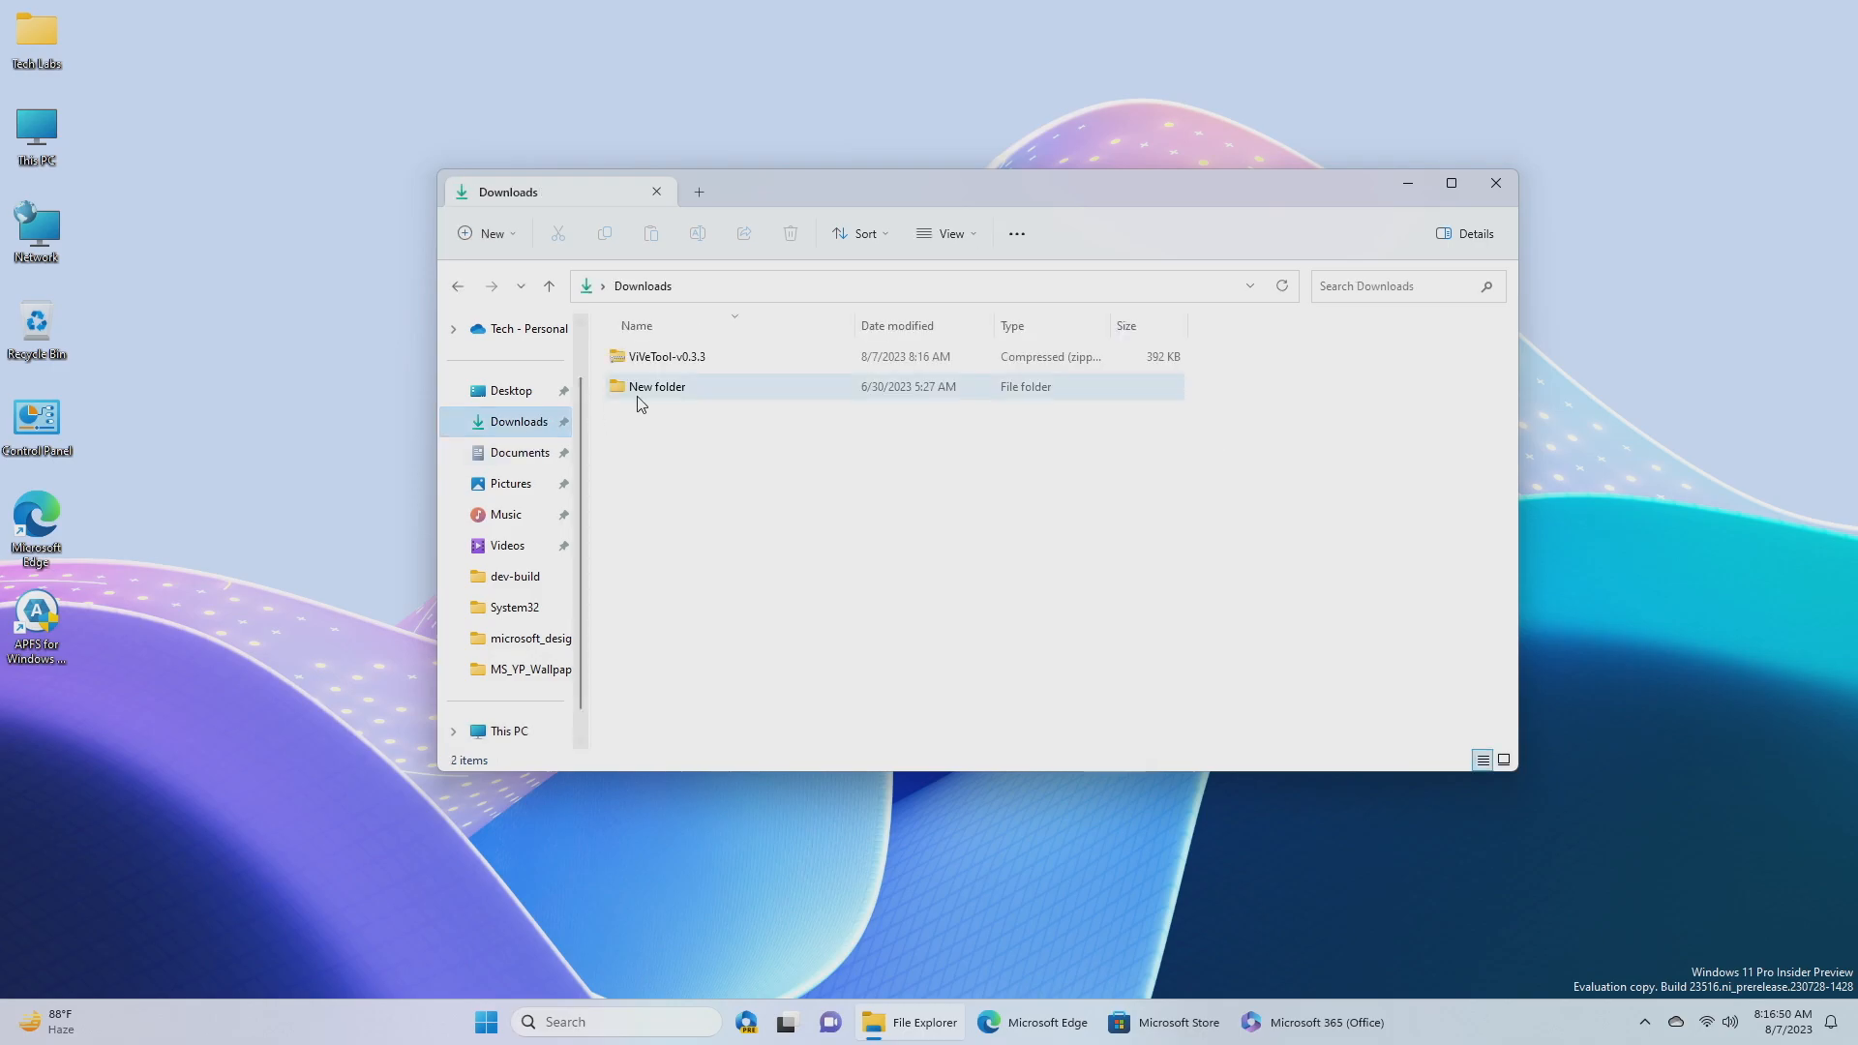
Step: Extract the ViVeTool zip with C:\Windows\System32 chosen as the destination
click(666, 357)
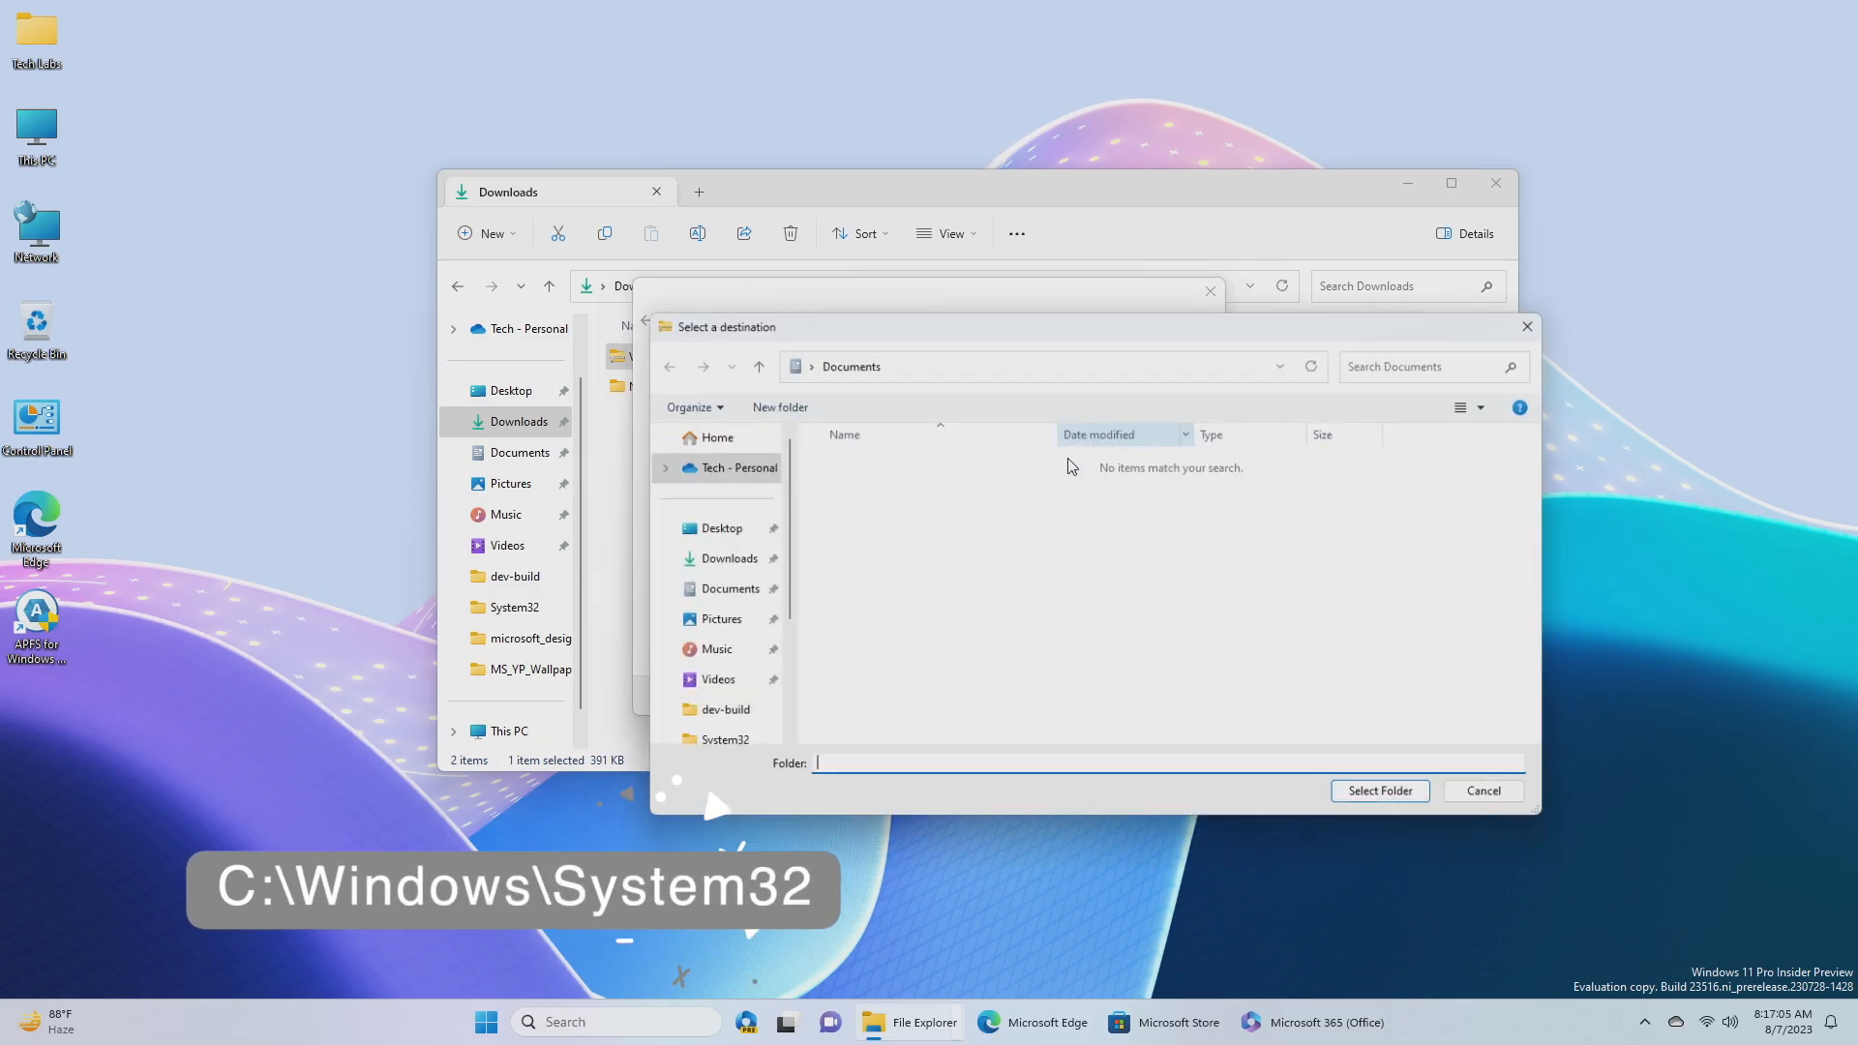
click(701, 682)
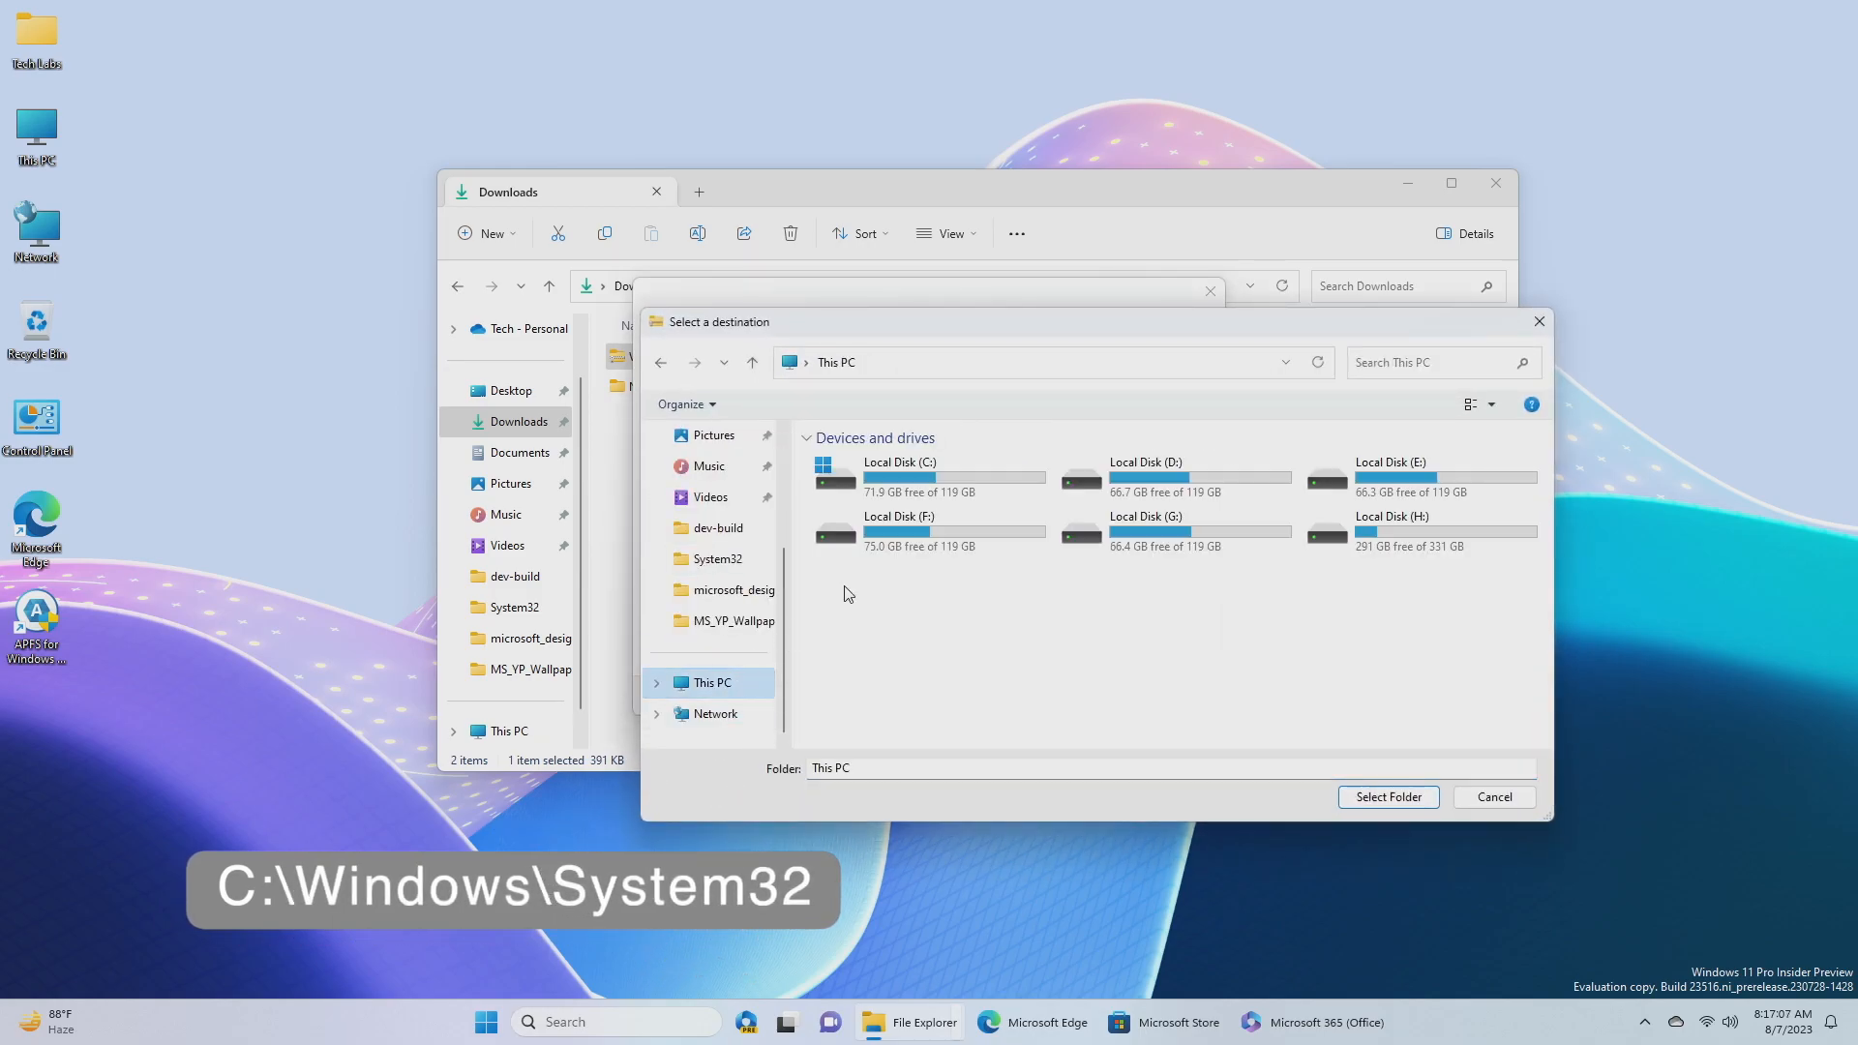
double_click(899, 474)
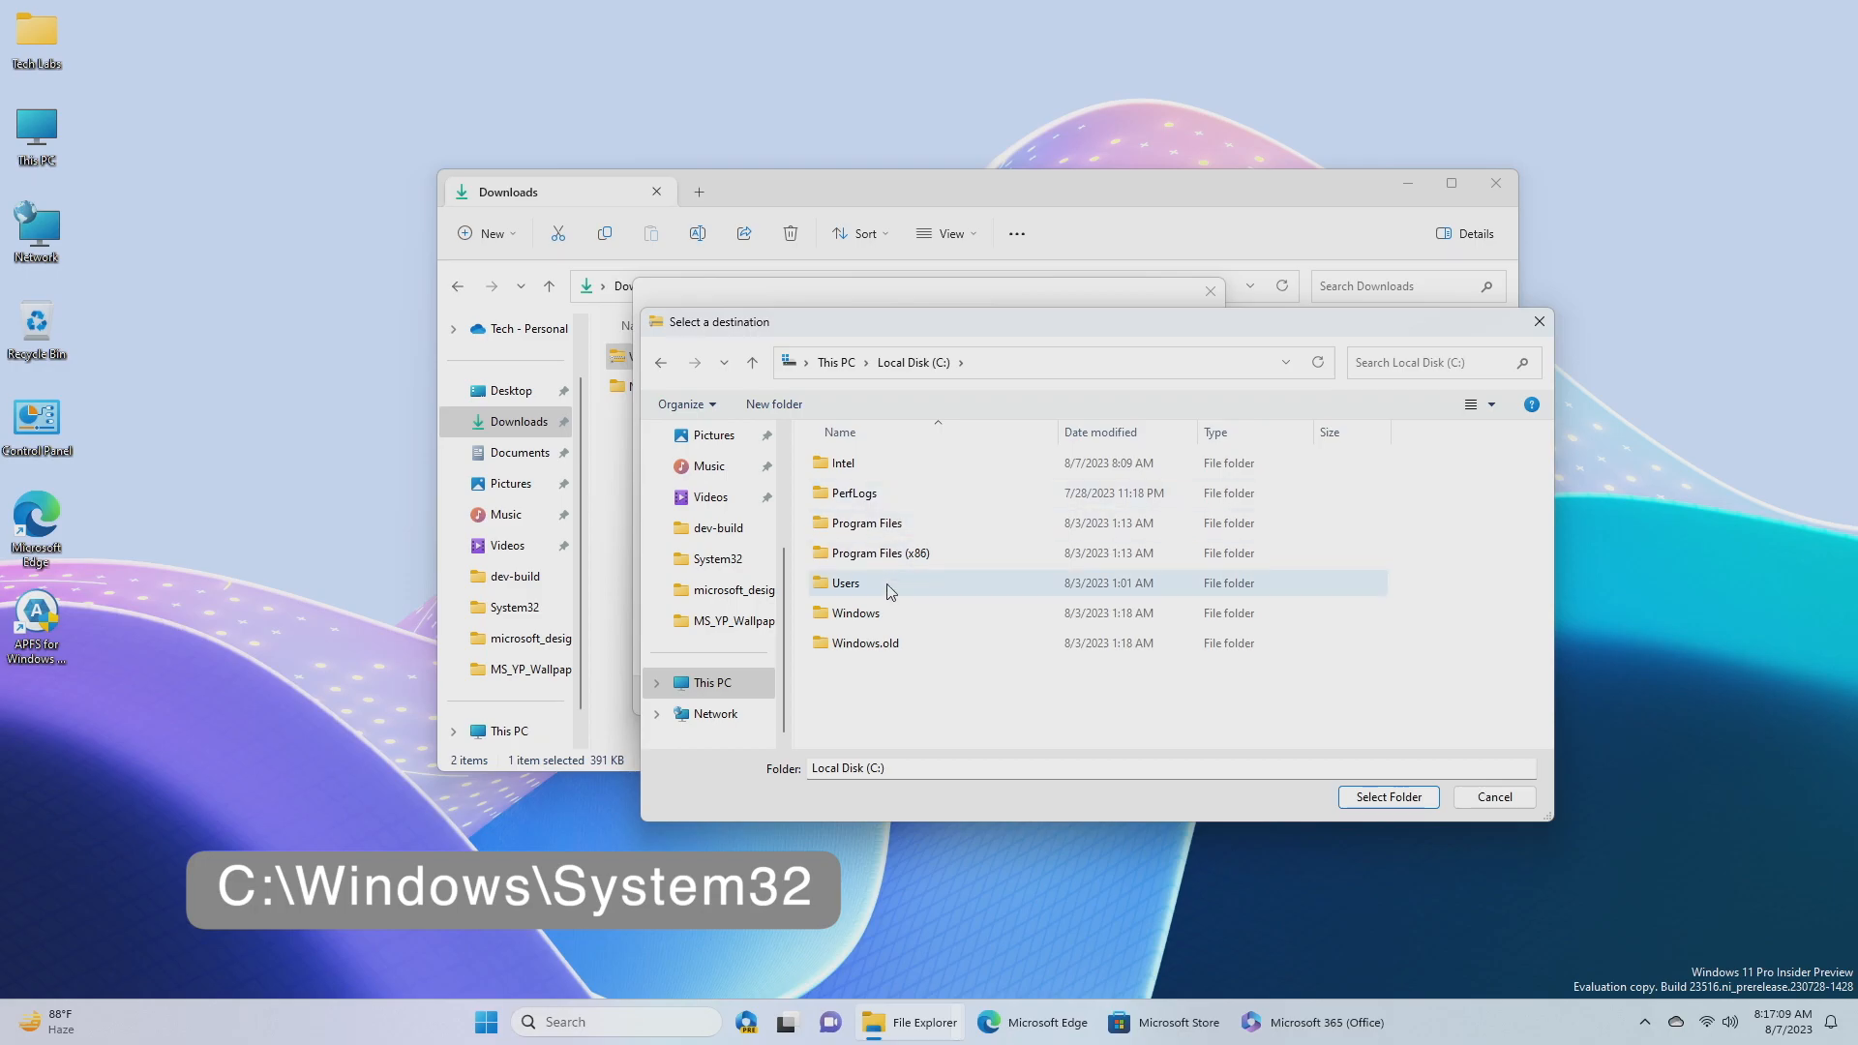
double_click(854, 613)
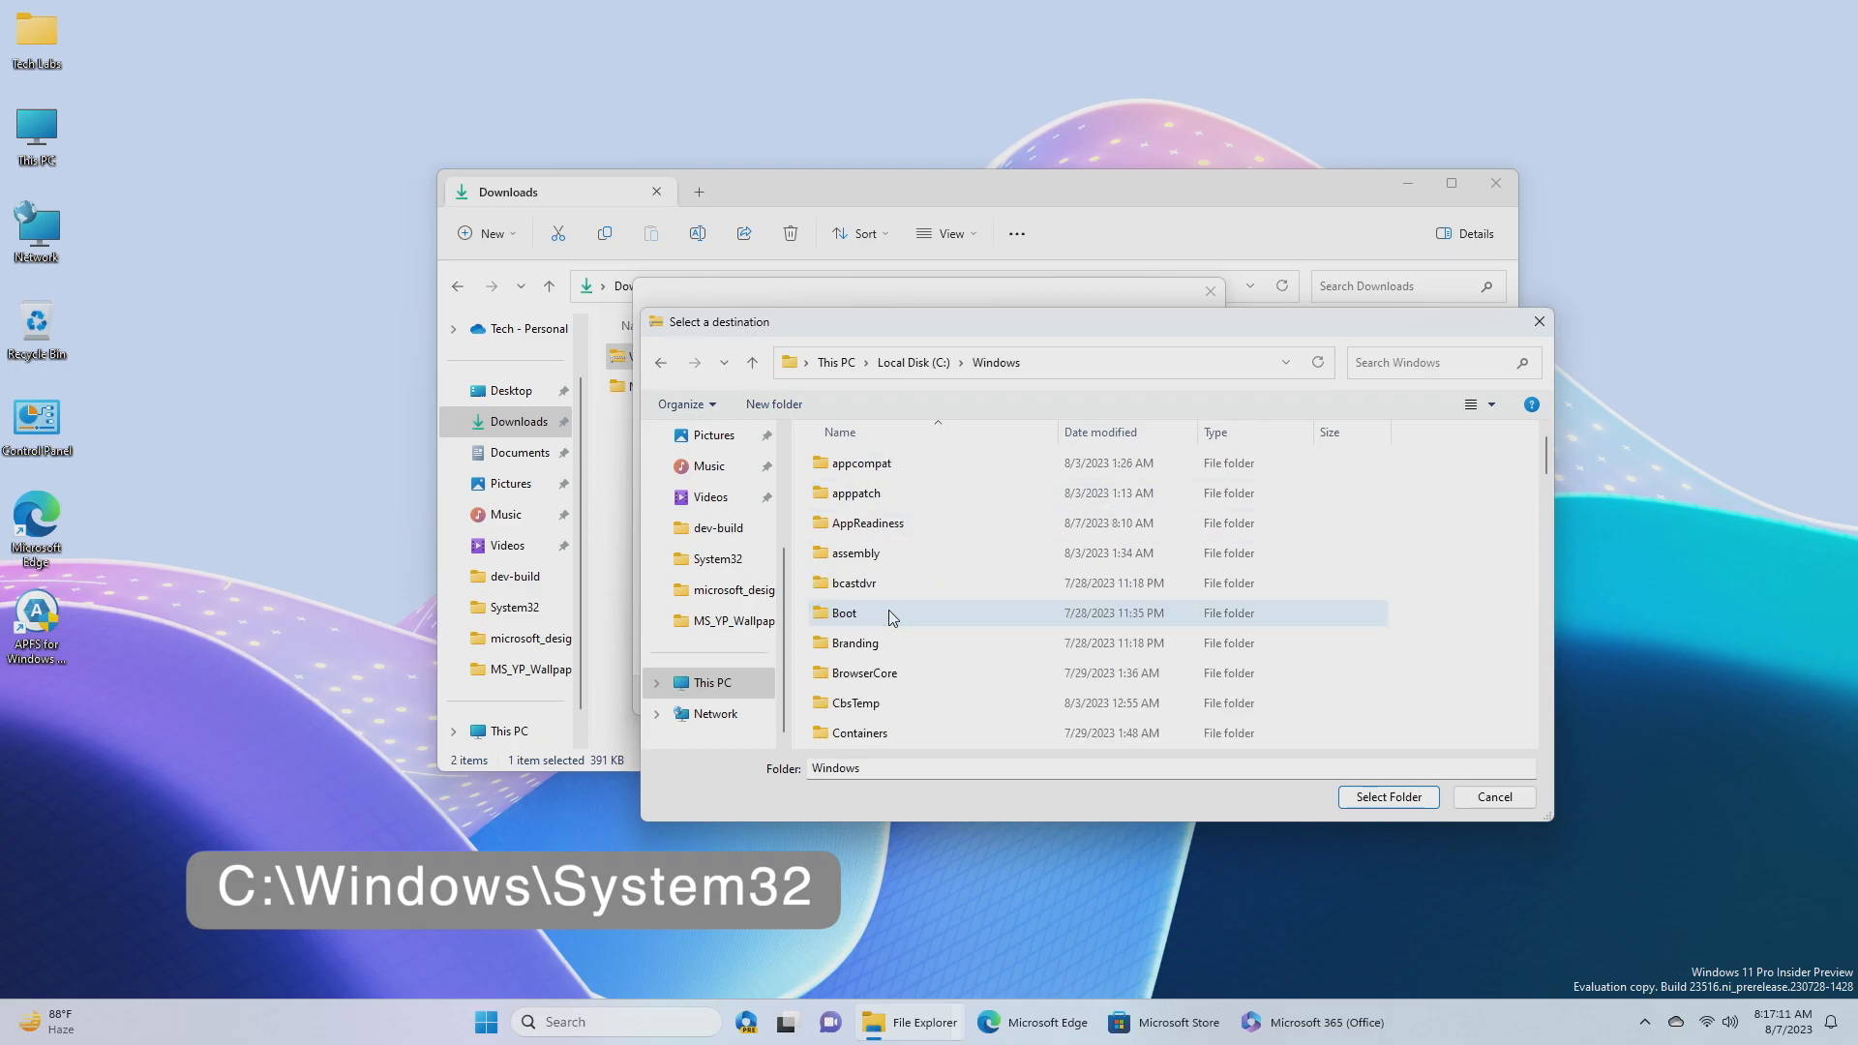
scroll(down, 3)
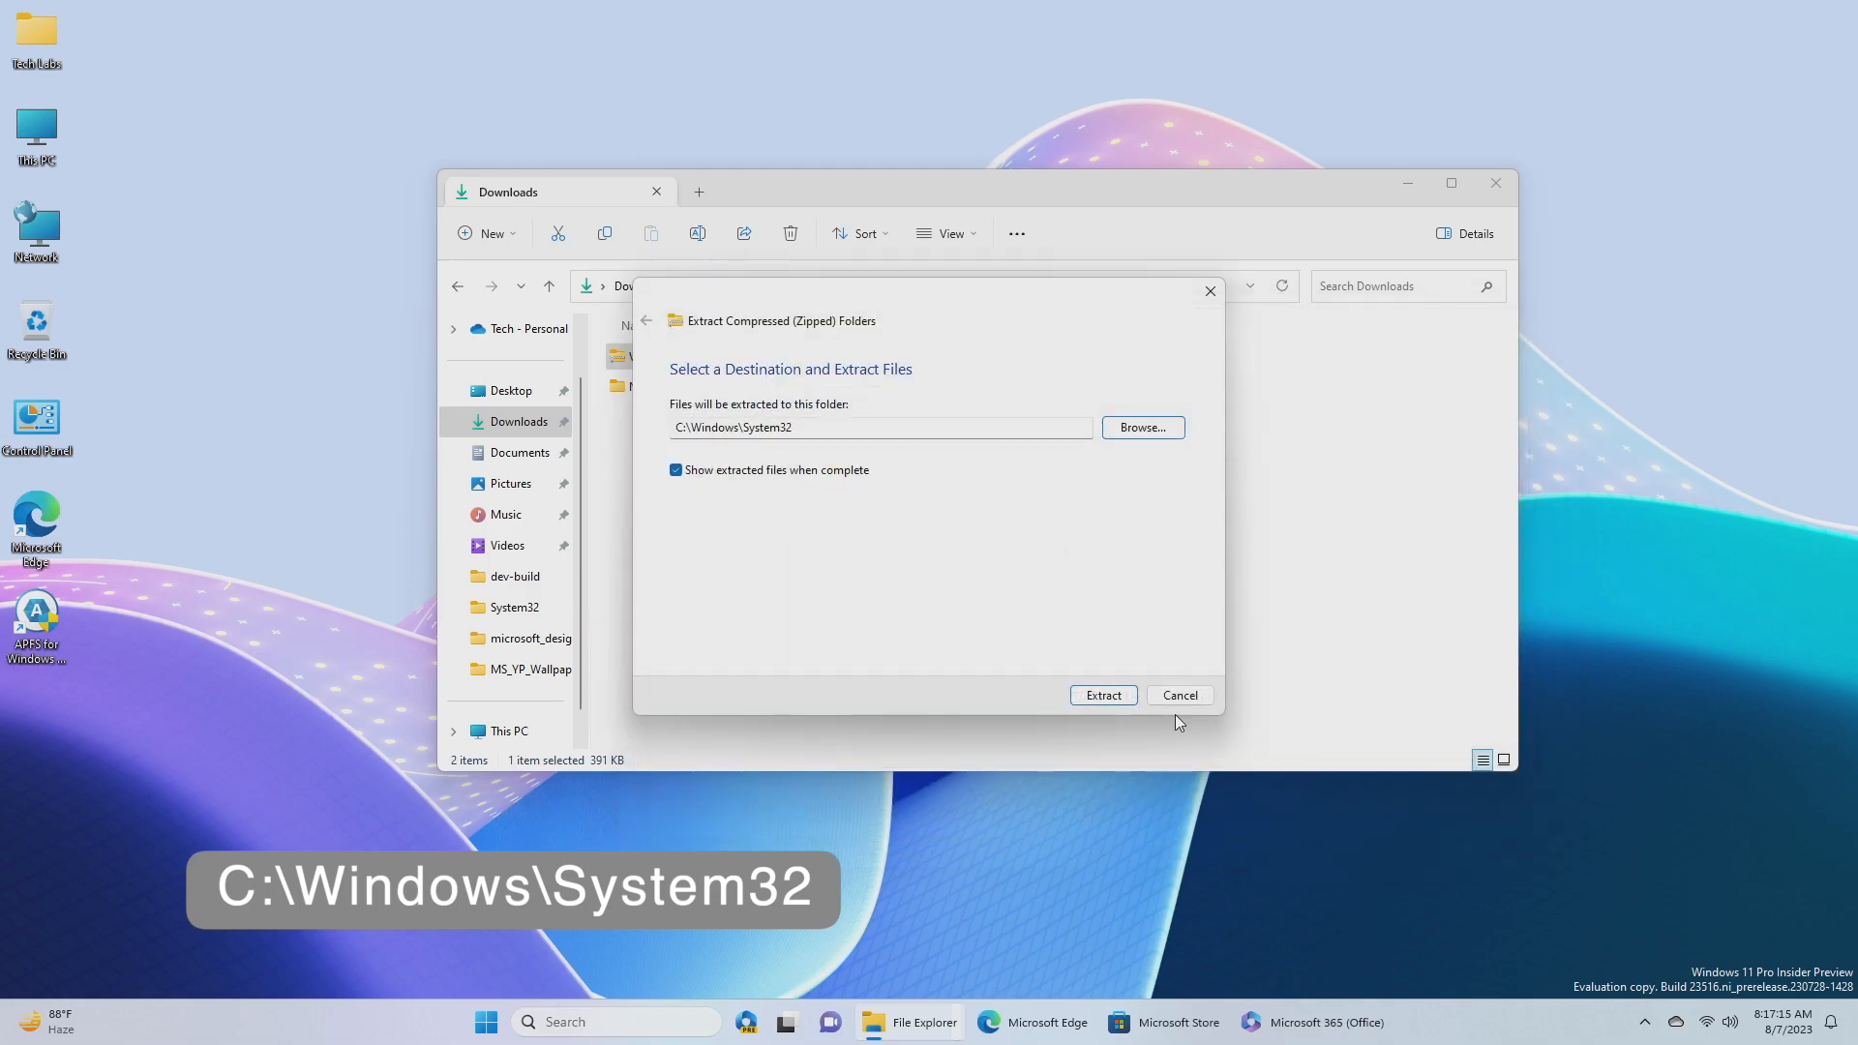
click(1101, 694)
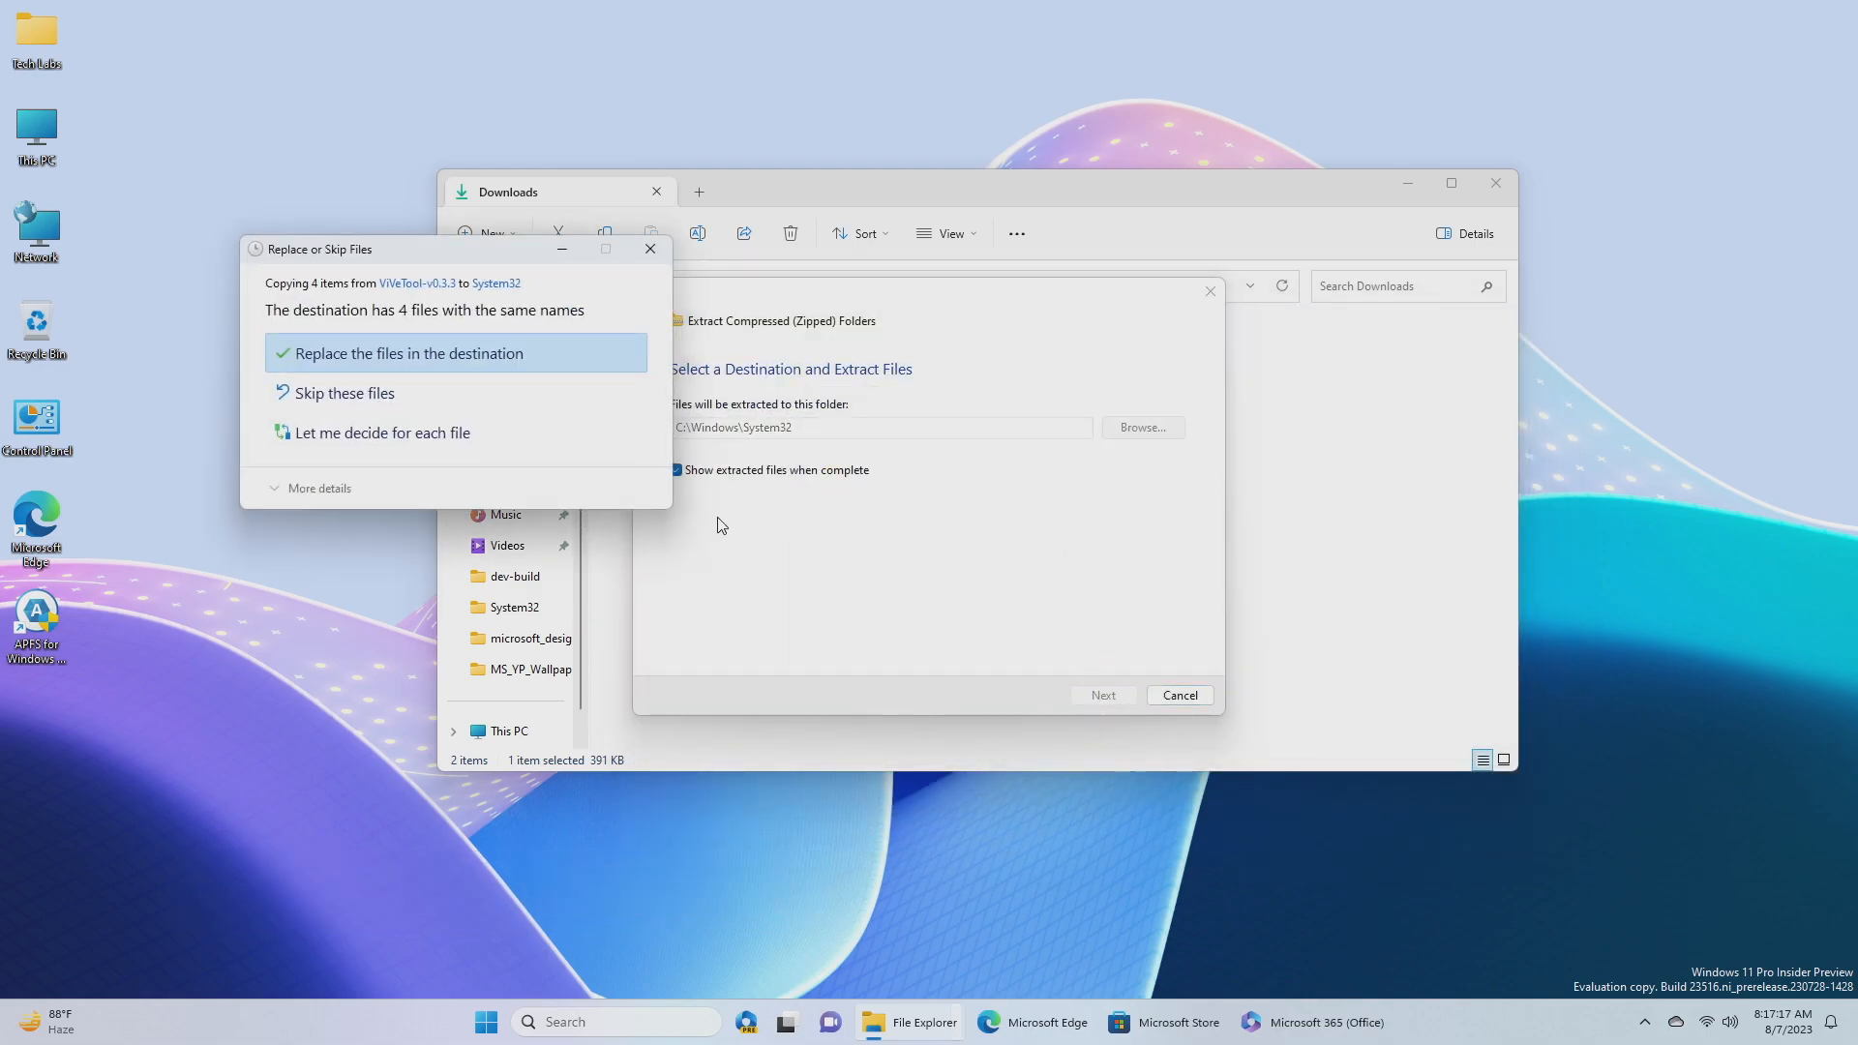
Step: Replace the same-named files in System32 and grant administrator permission to copy
click(404, 353)
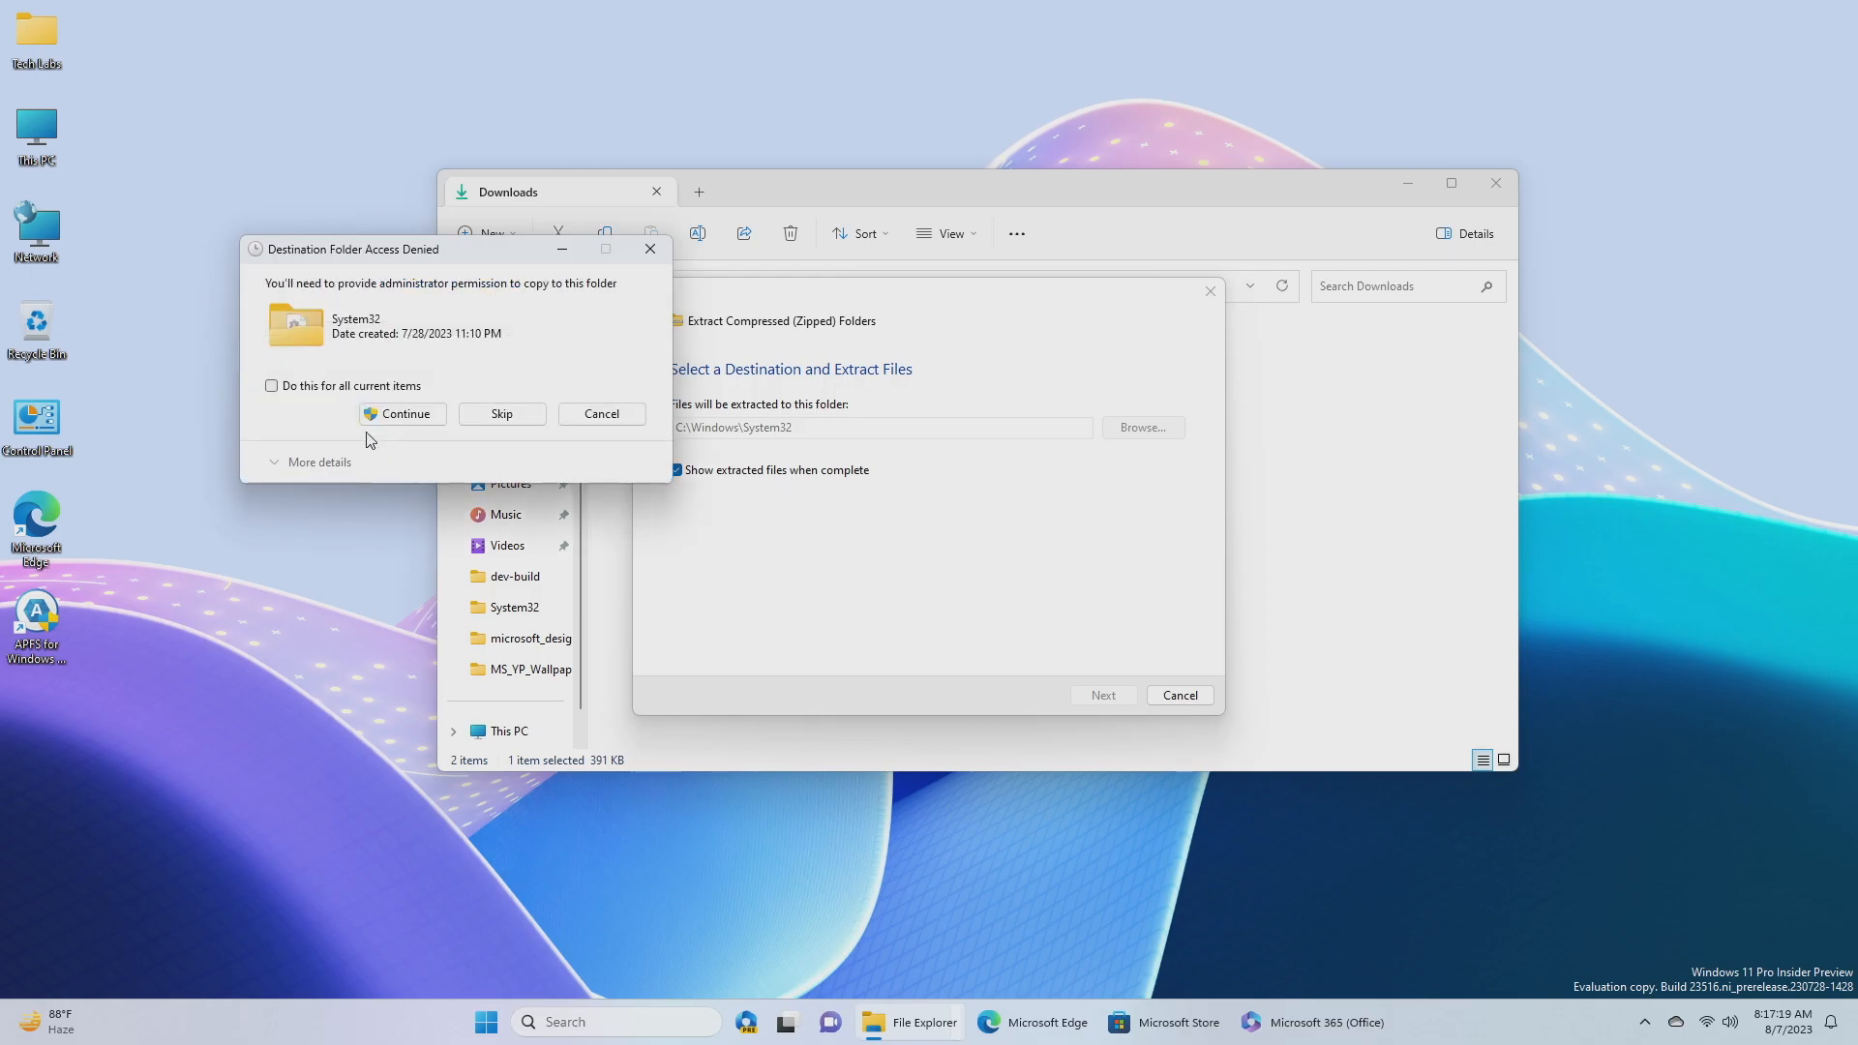
click(402, 414)
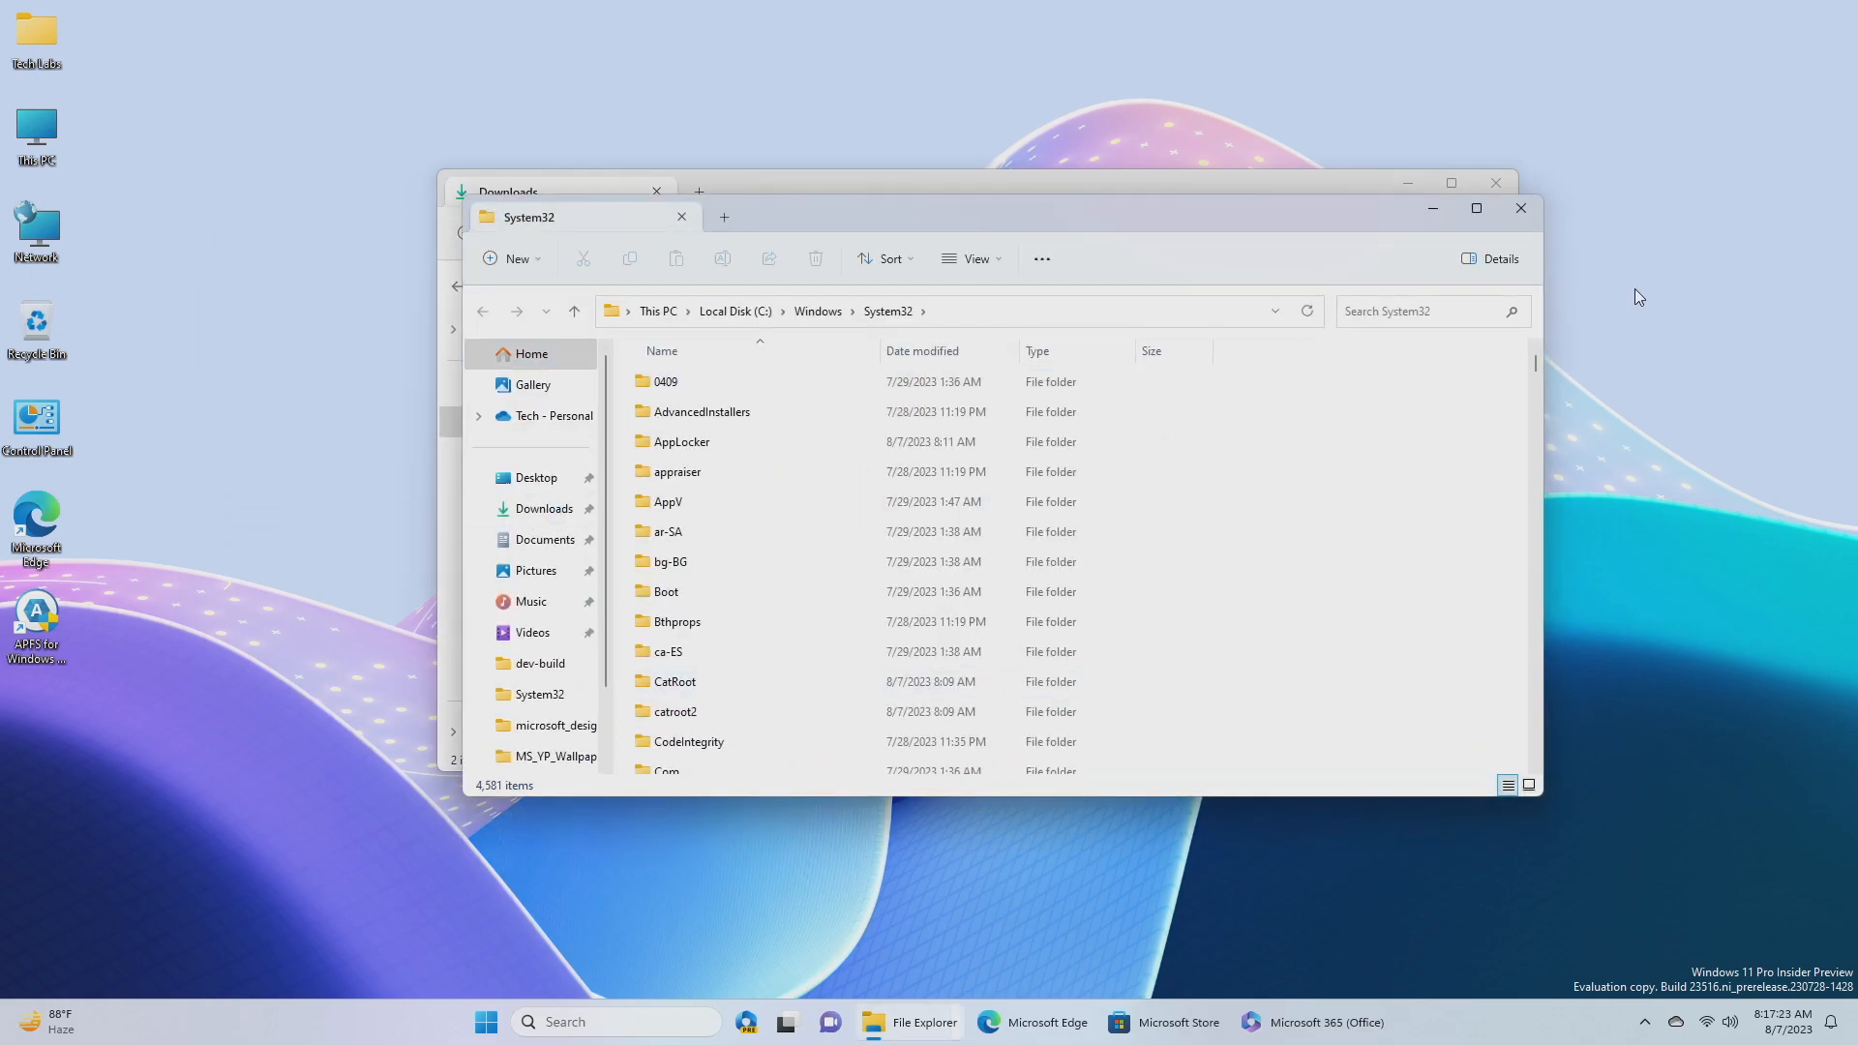
Step: Launch Command Prompt as administrator via Start search for cmd, approving User Account Control
click(484, 1023)
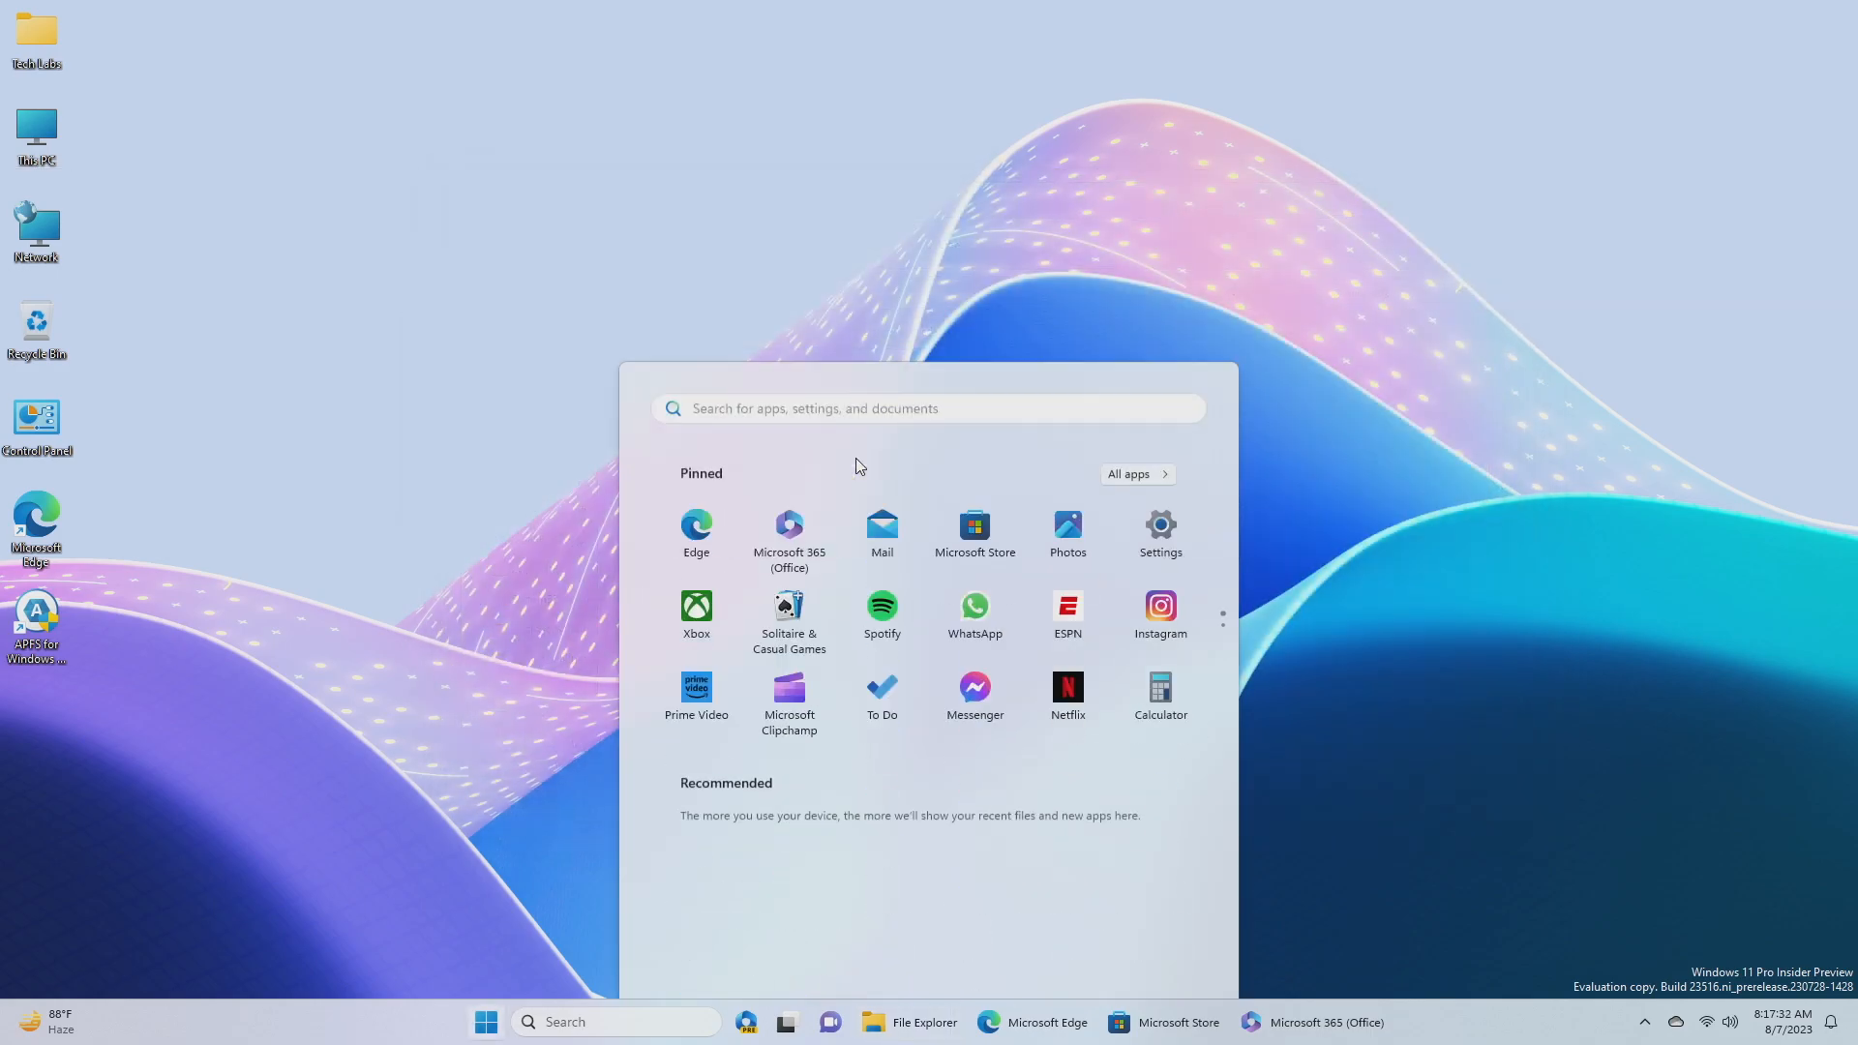
text(cmd)
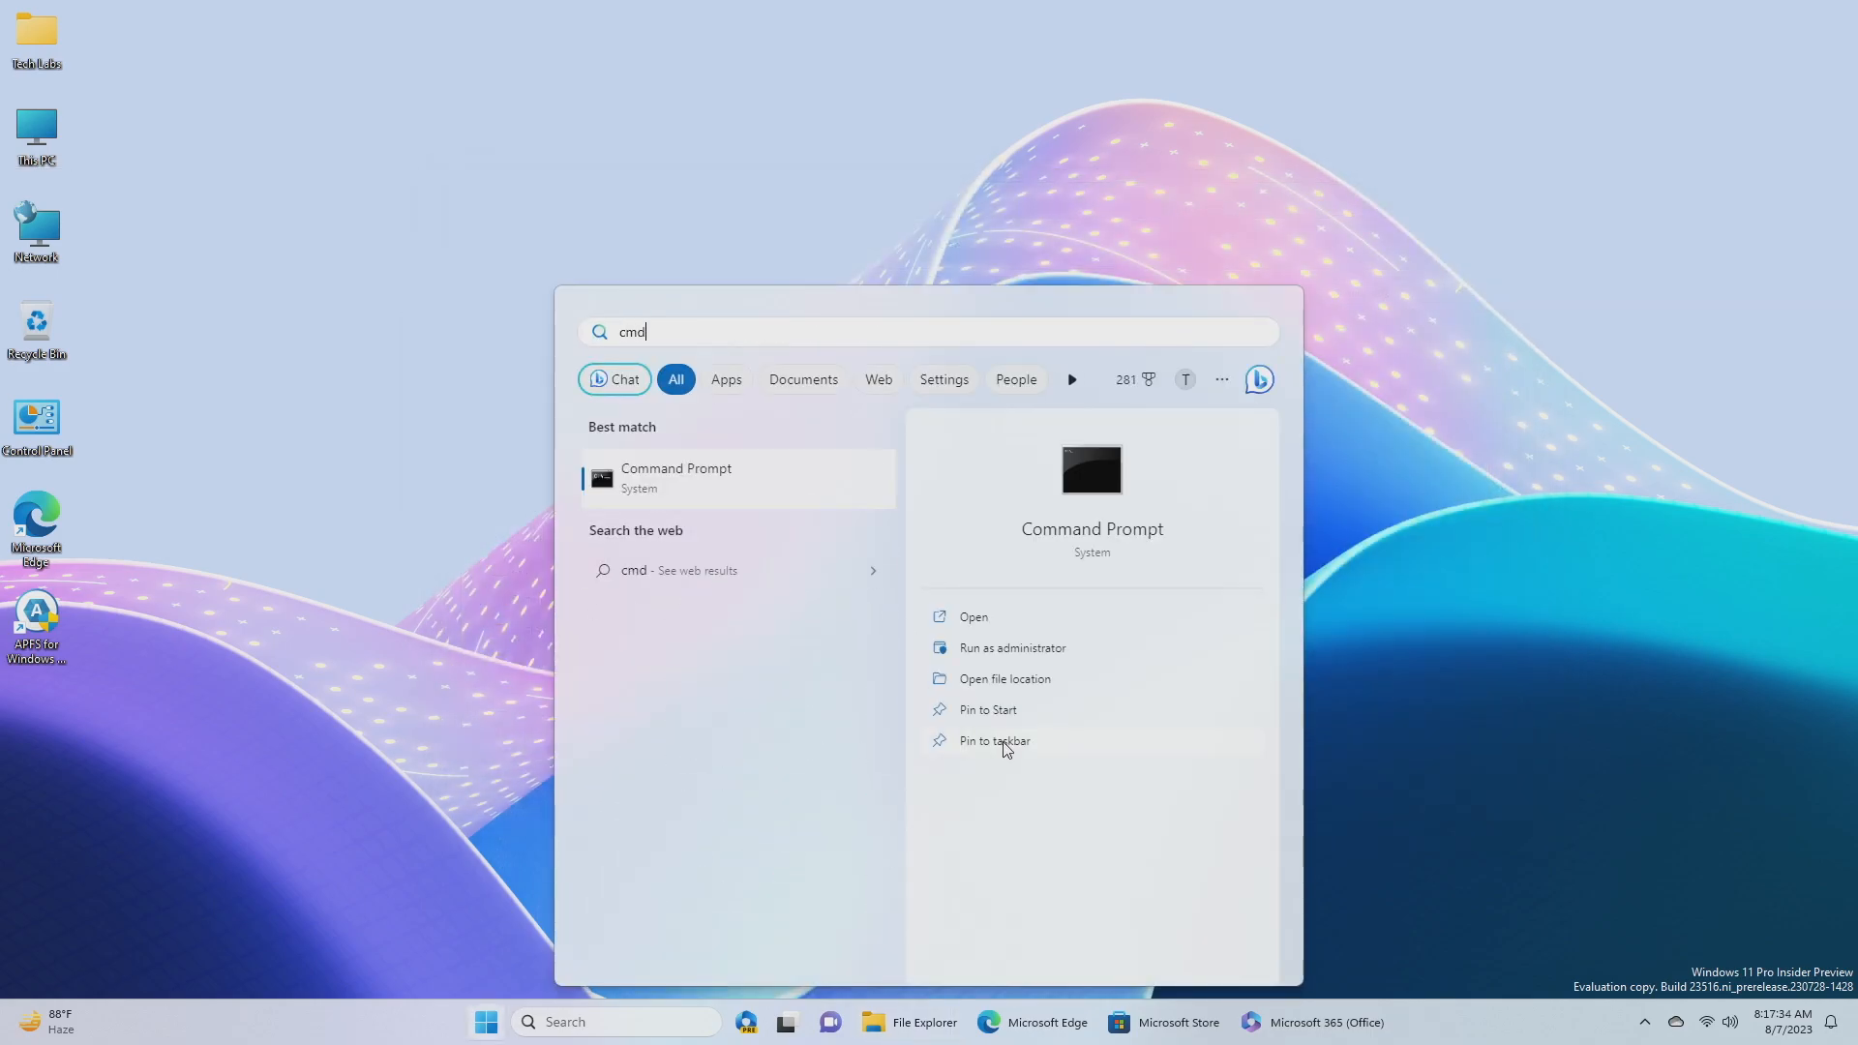
click(1012, 646)
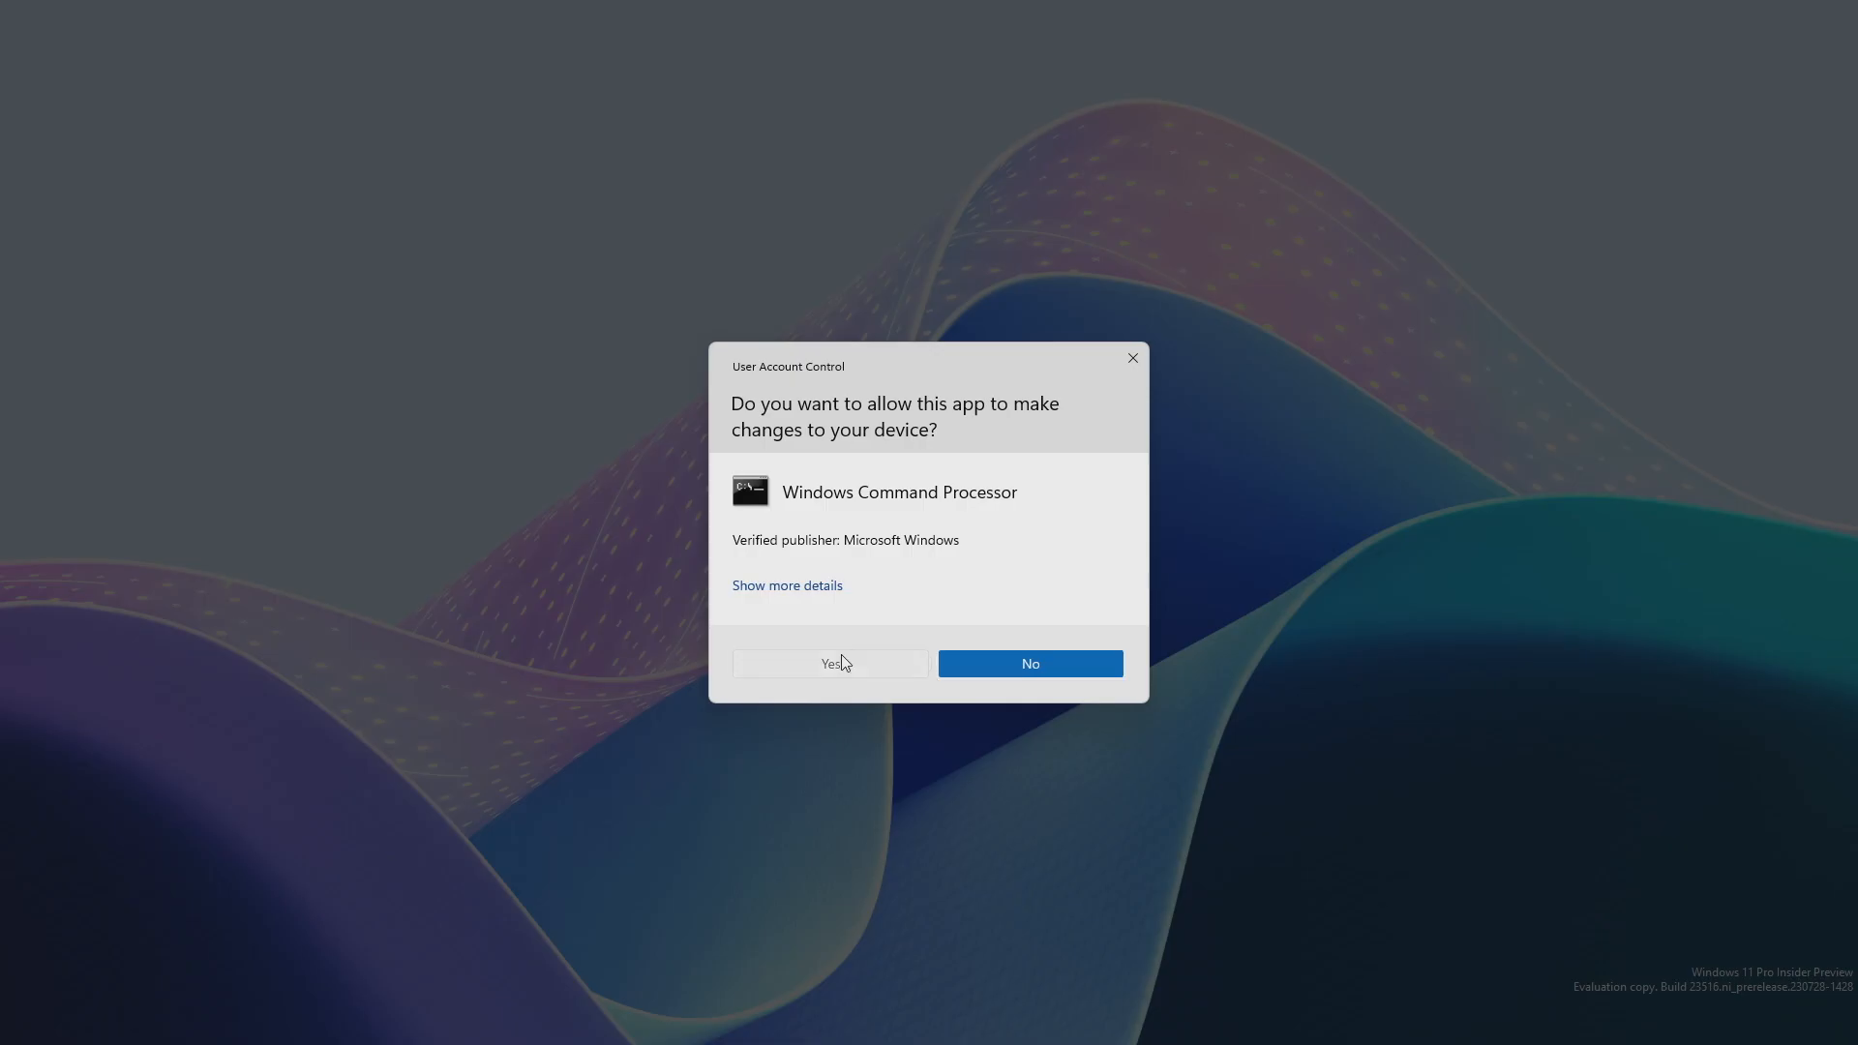
click(828, 664)
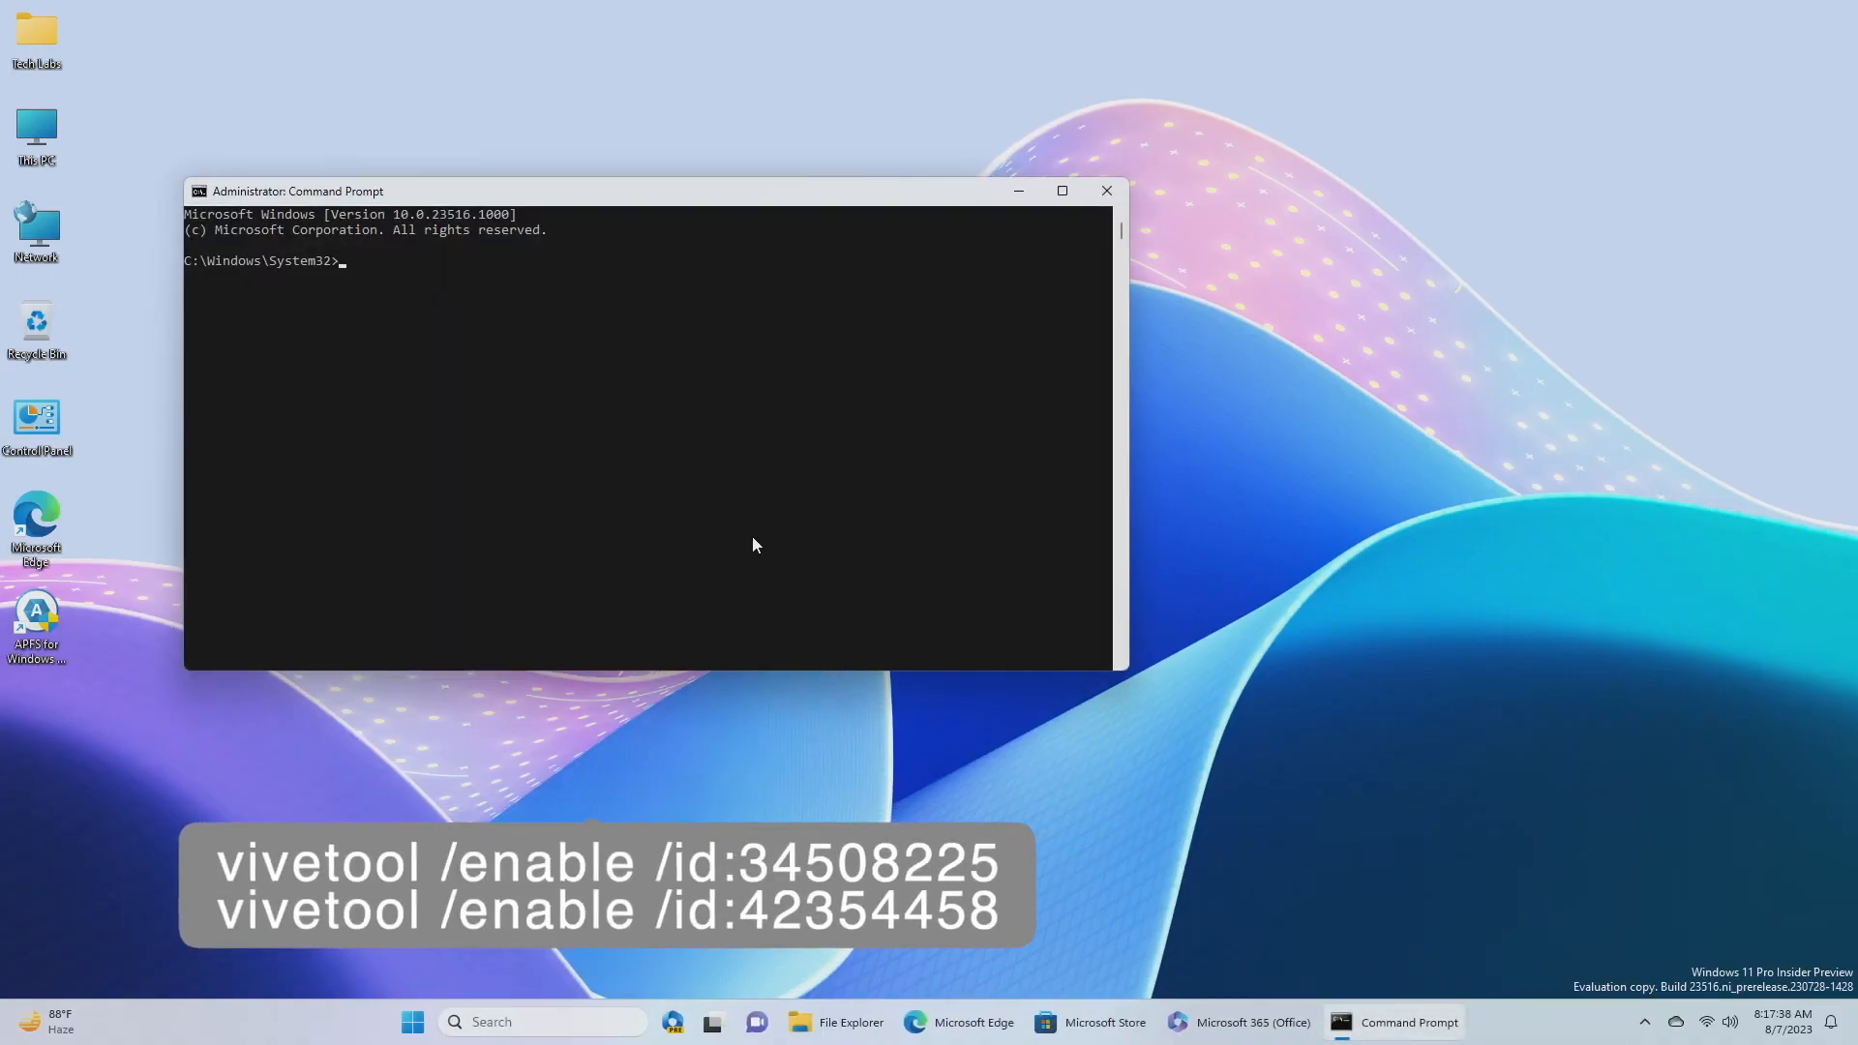
Step: Run vivetool /enable /id:34508225 to enable the first feature
text(vivetool /e)
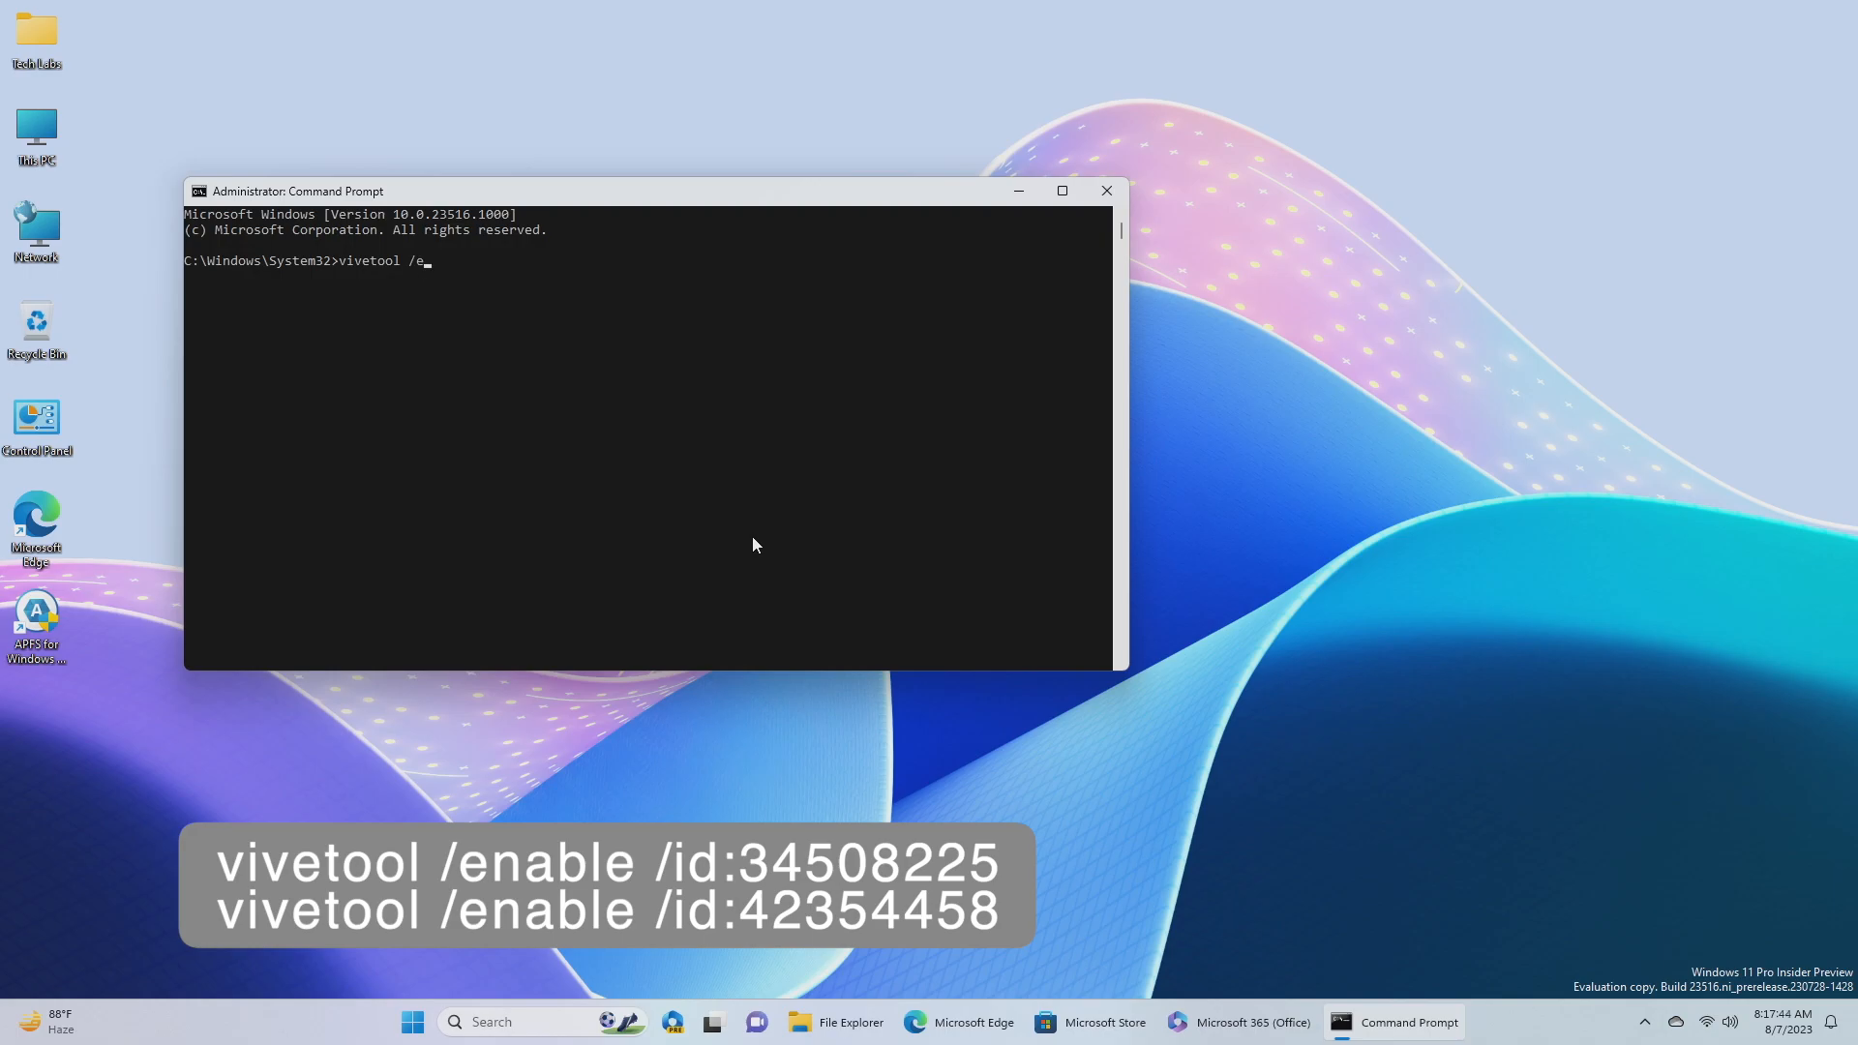
text(nable /i)
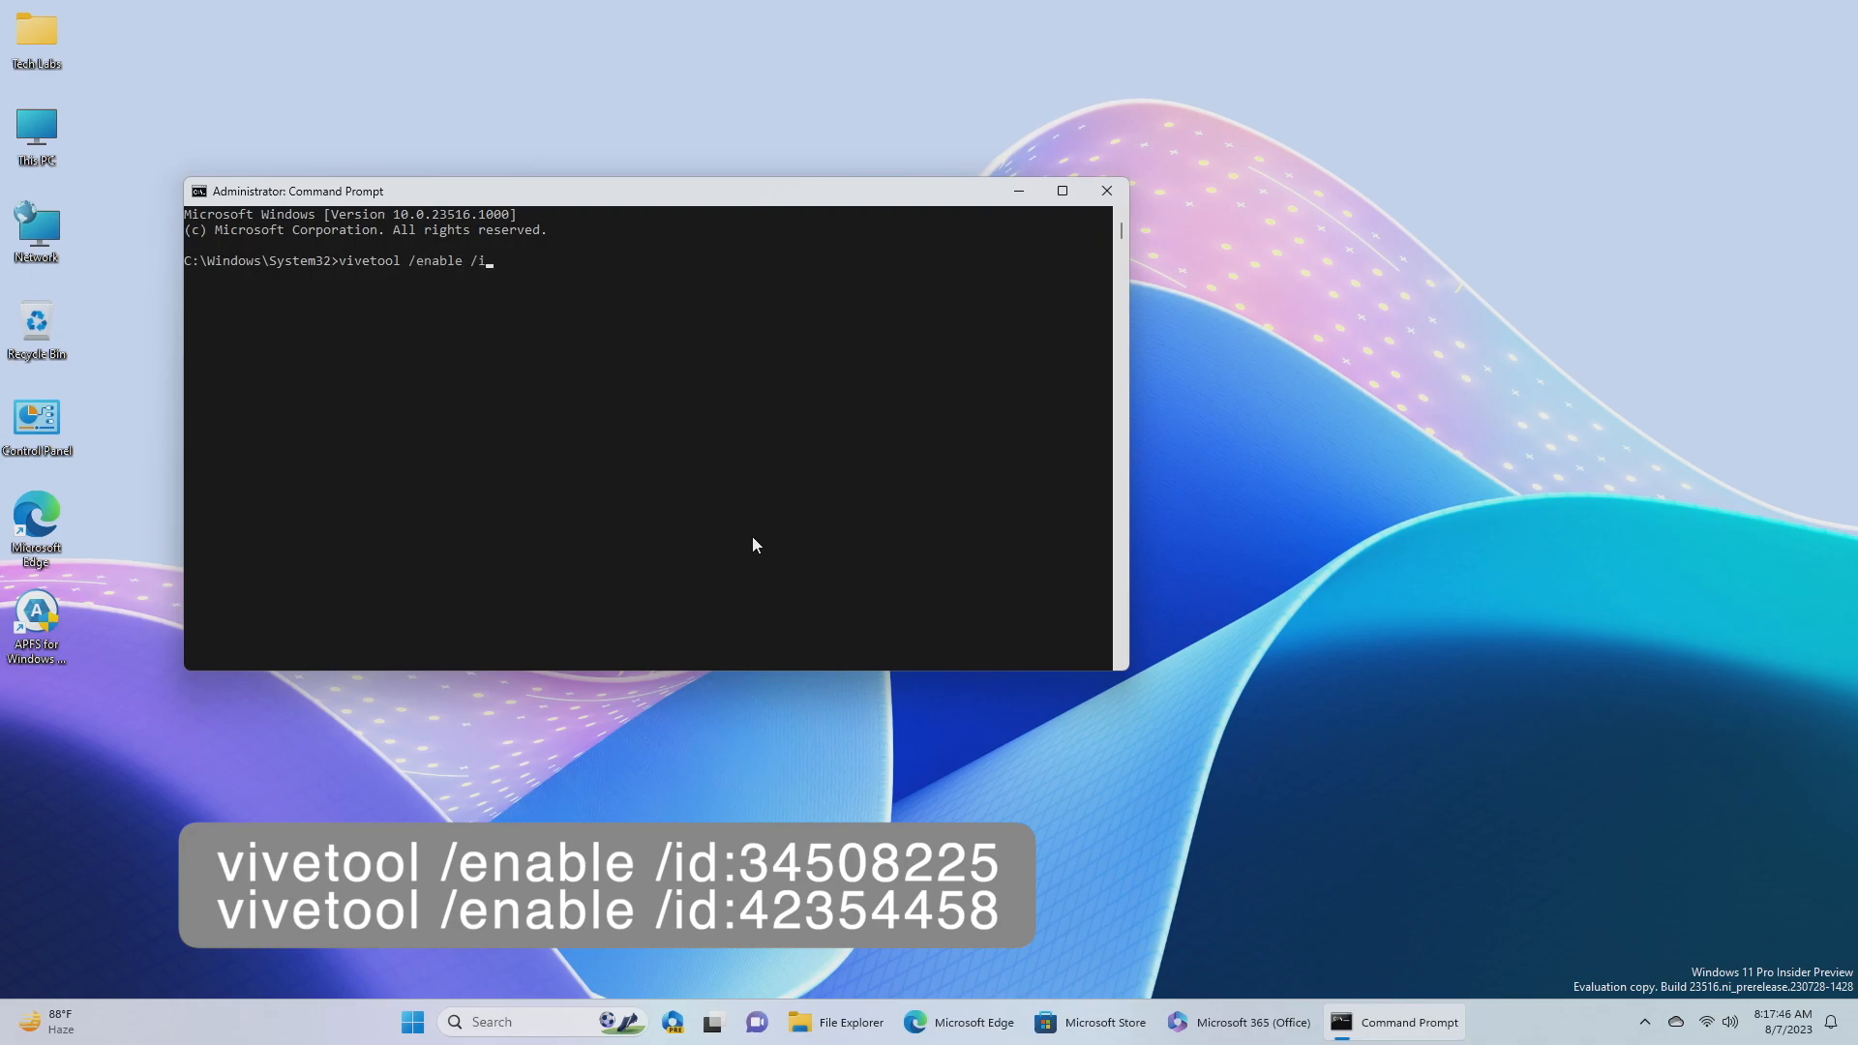
text(d:)
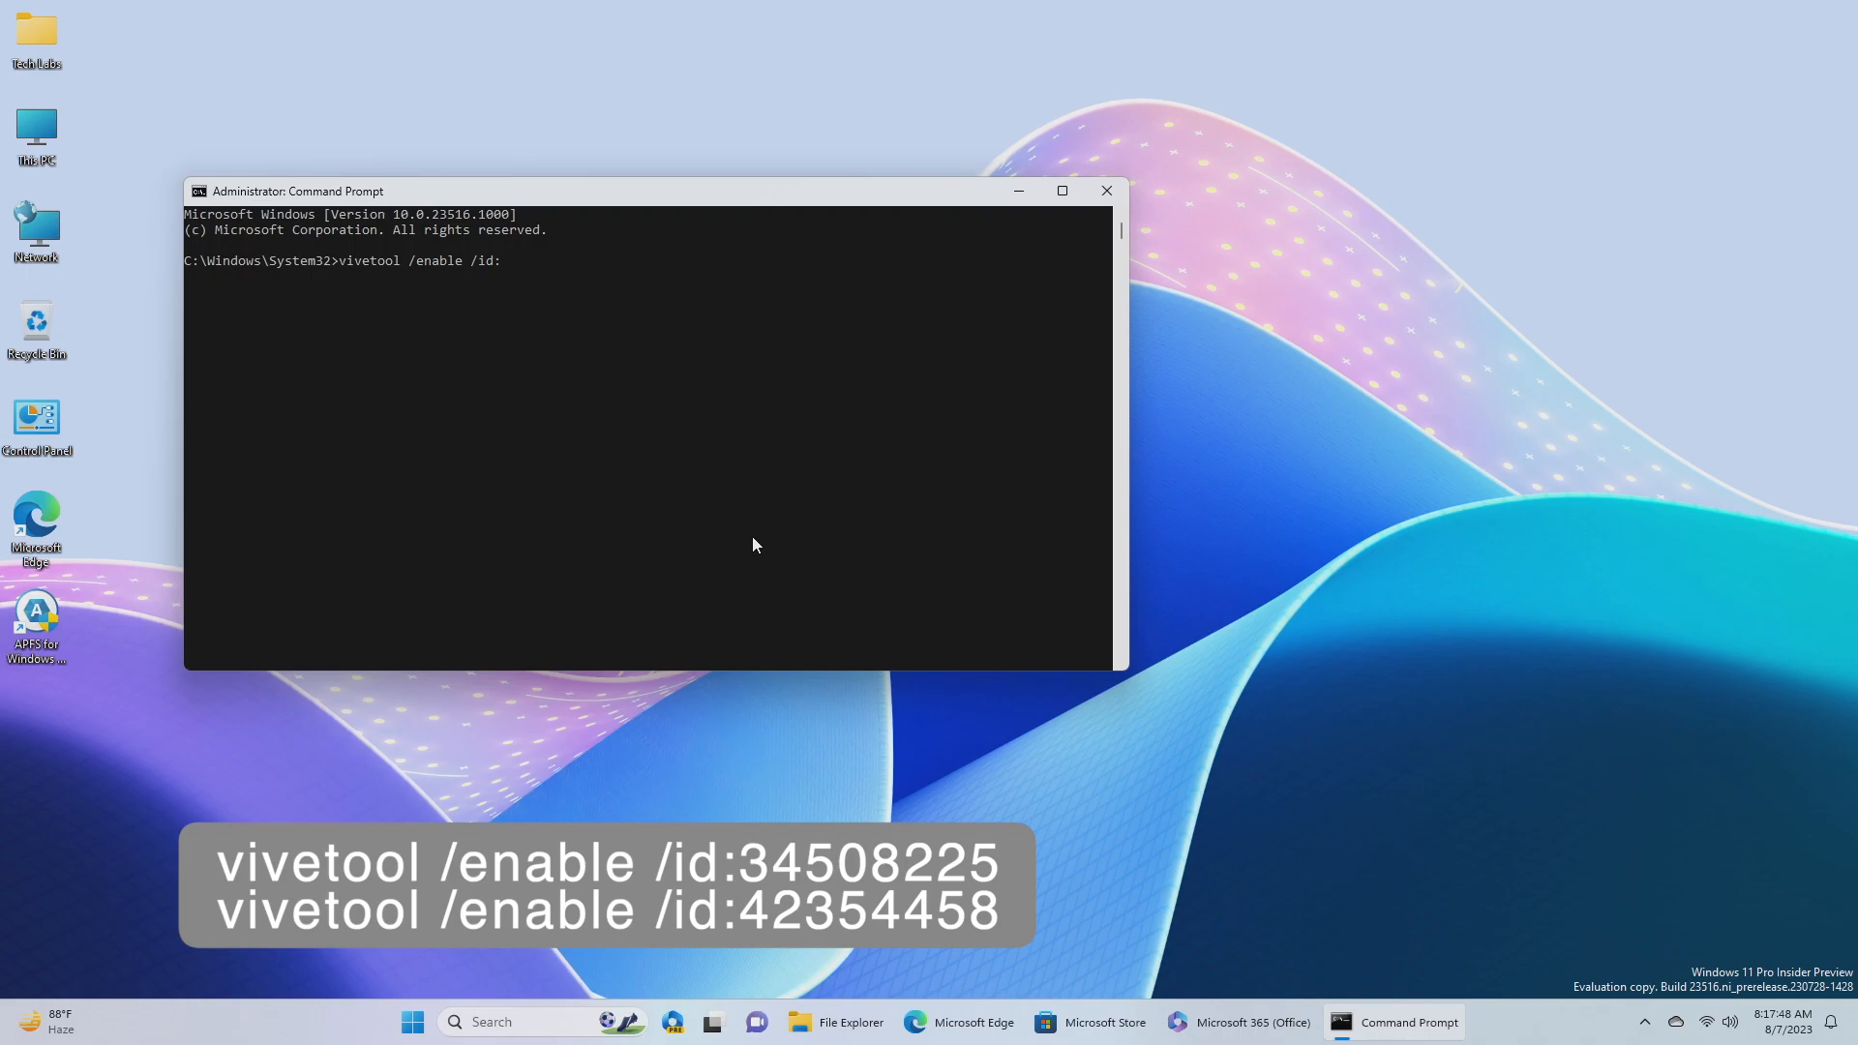
text(3)
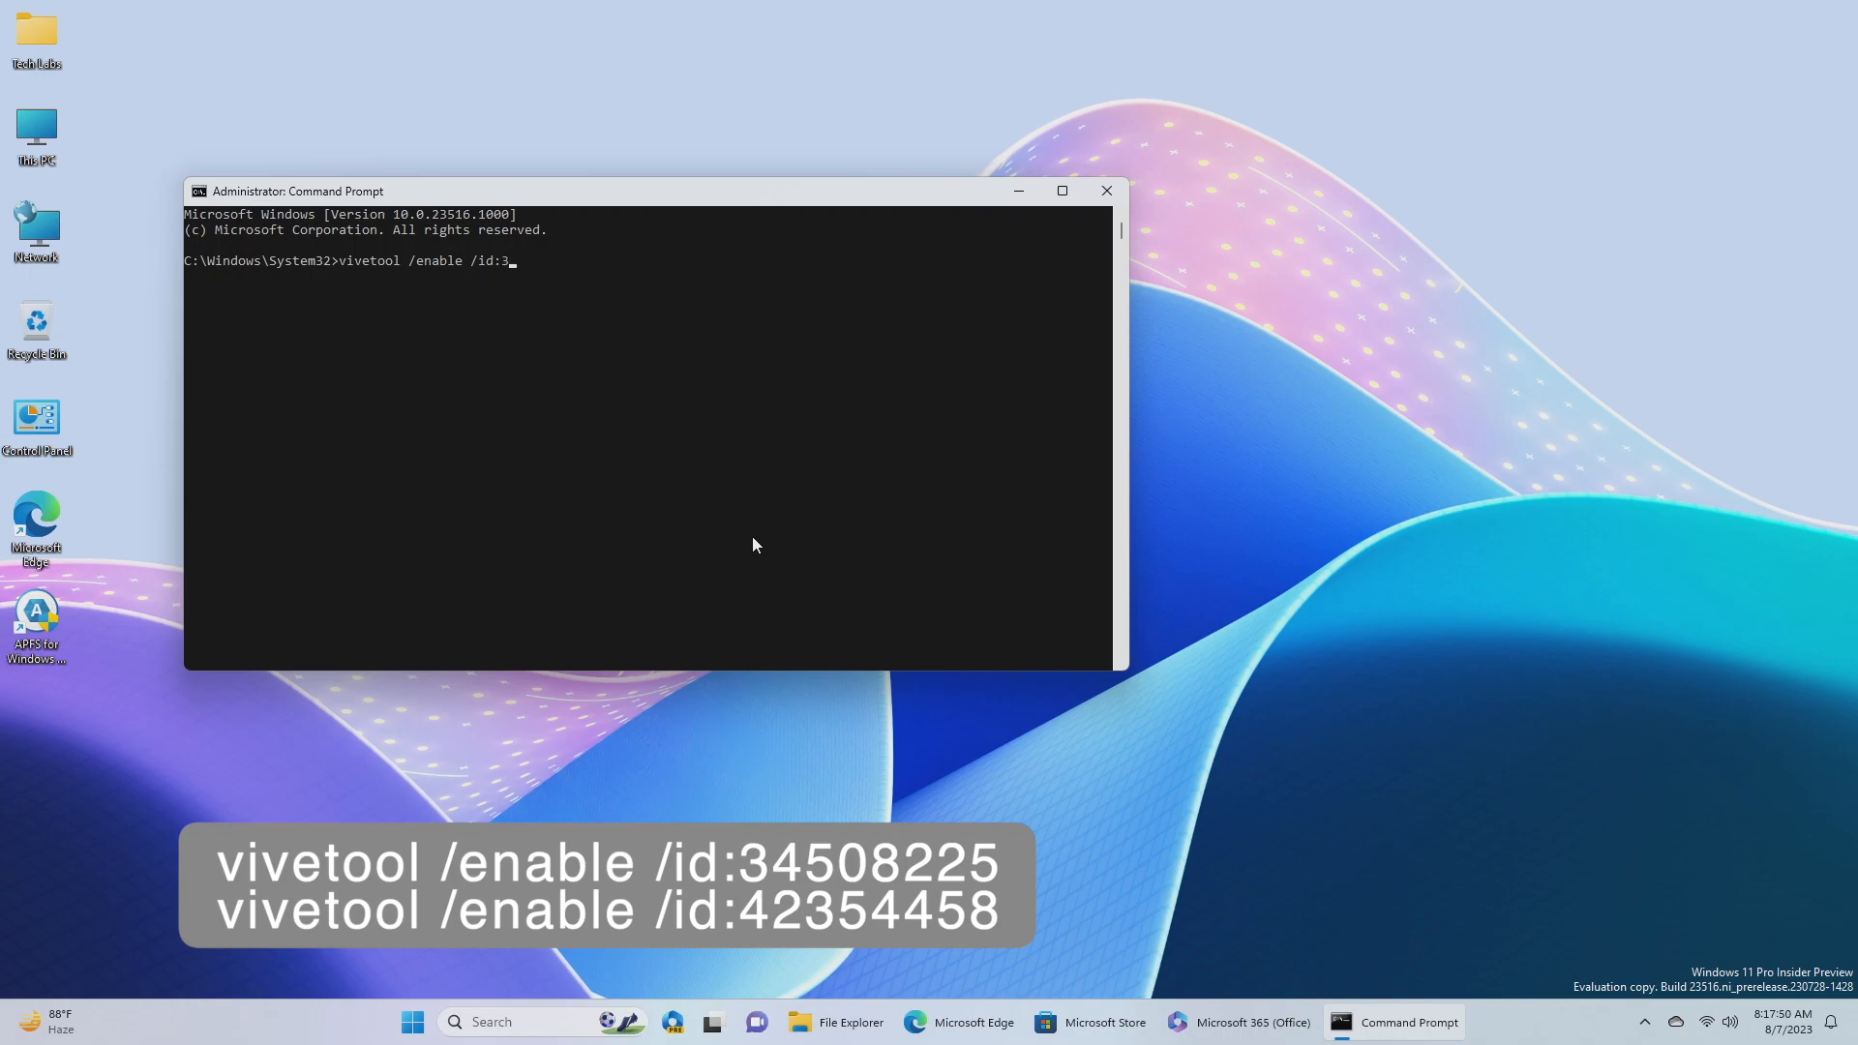
text(4508)
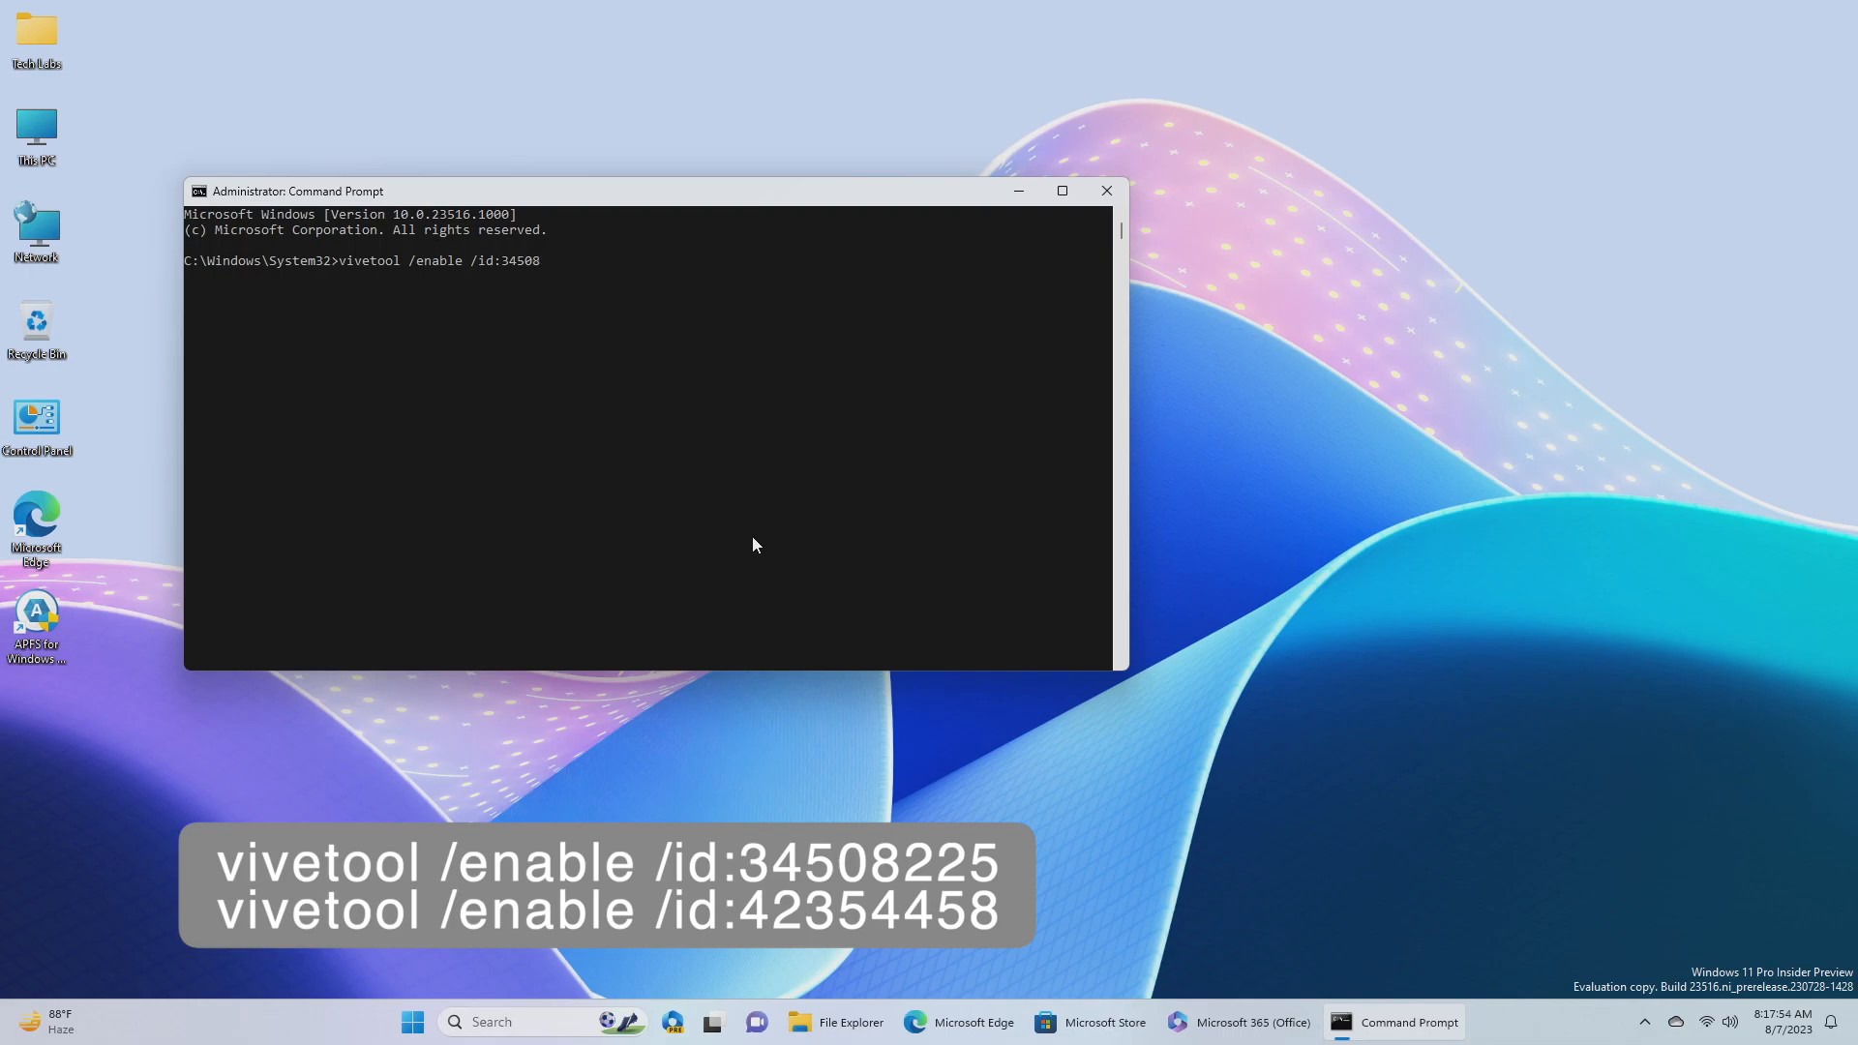
text(225)
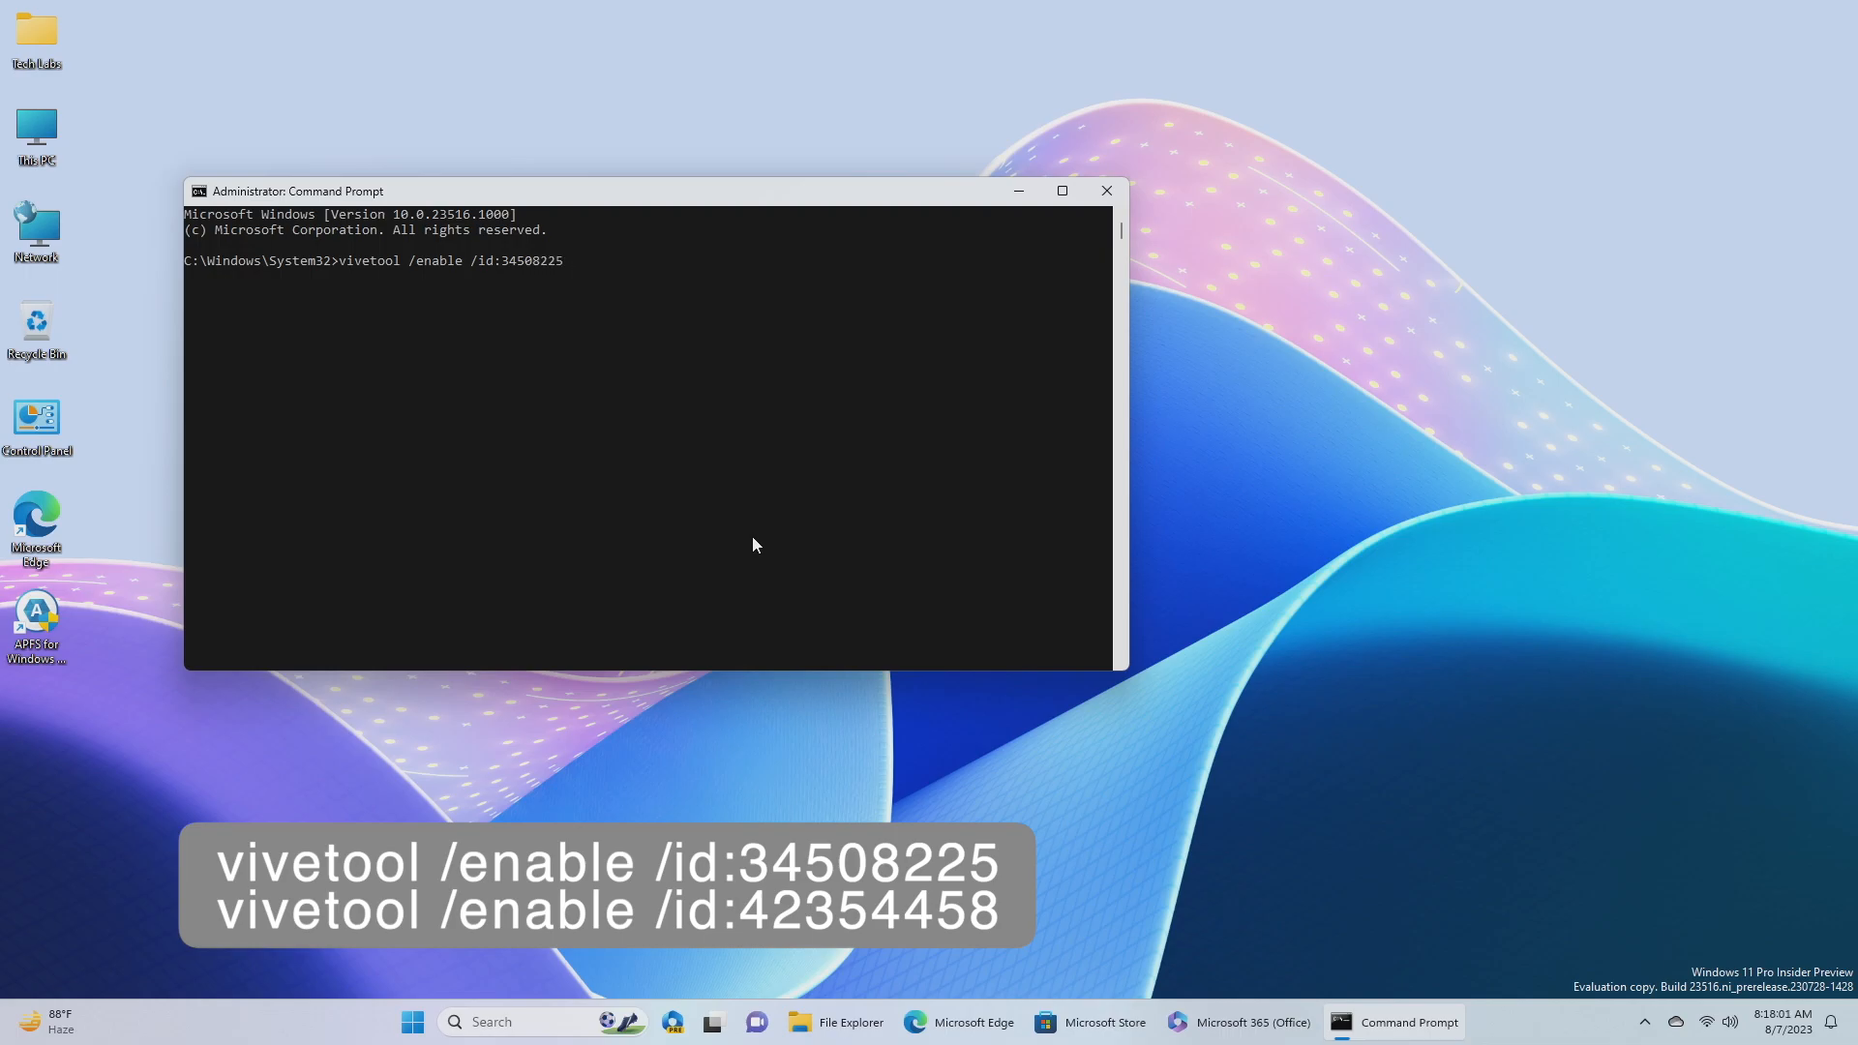
Step: Run vivetool /enable /id:42354458 to enable the second feature
text(vivetool /)
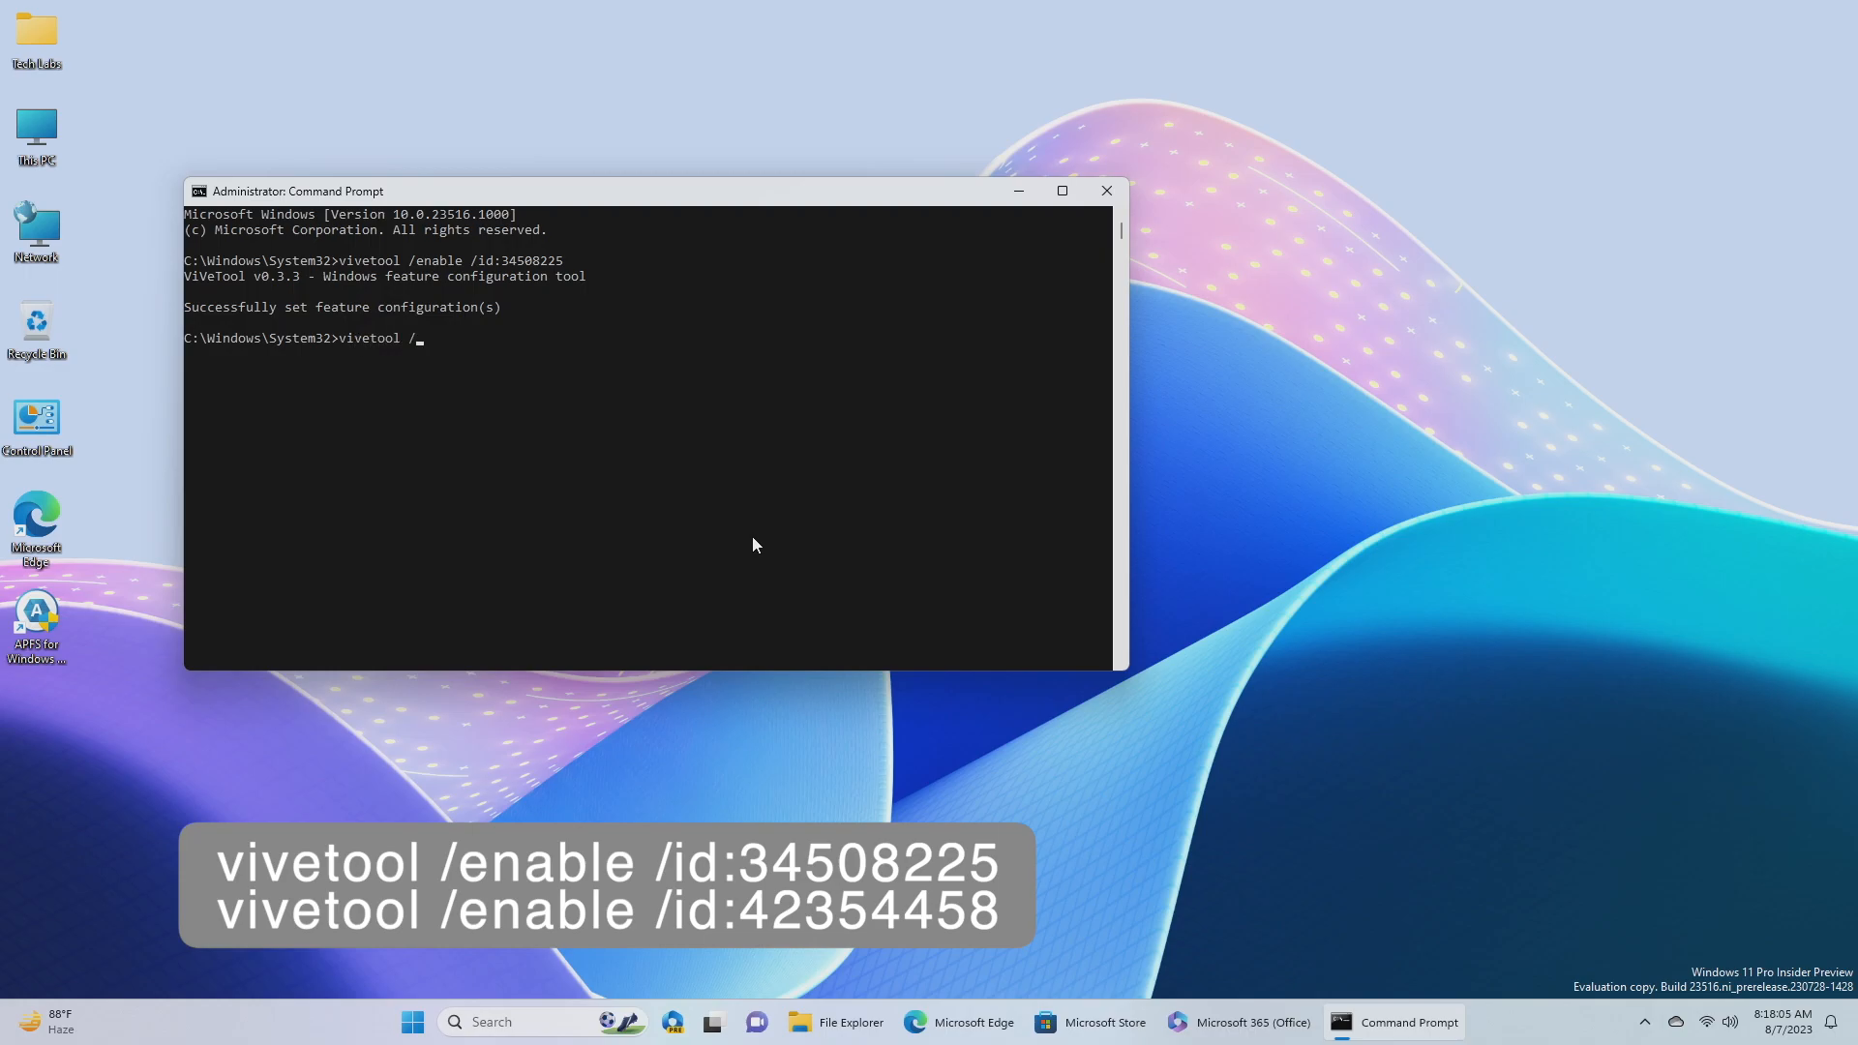
text(enable)
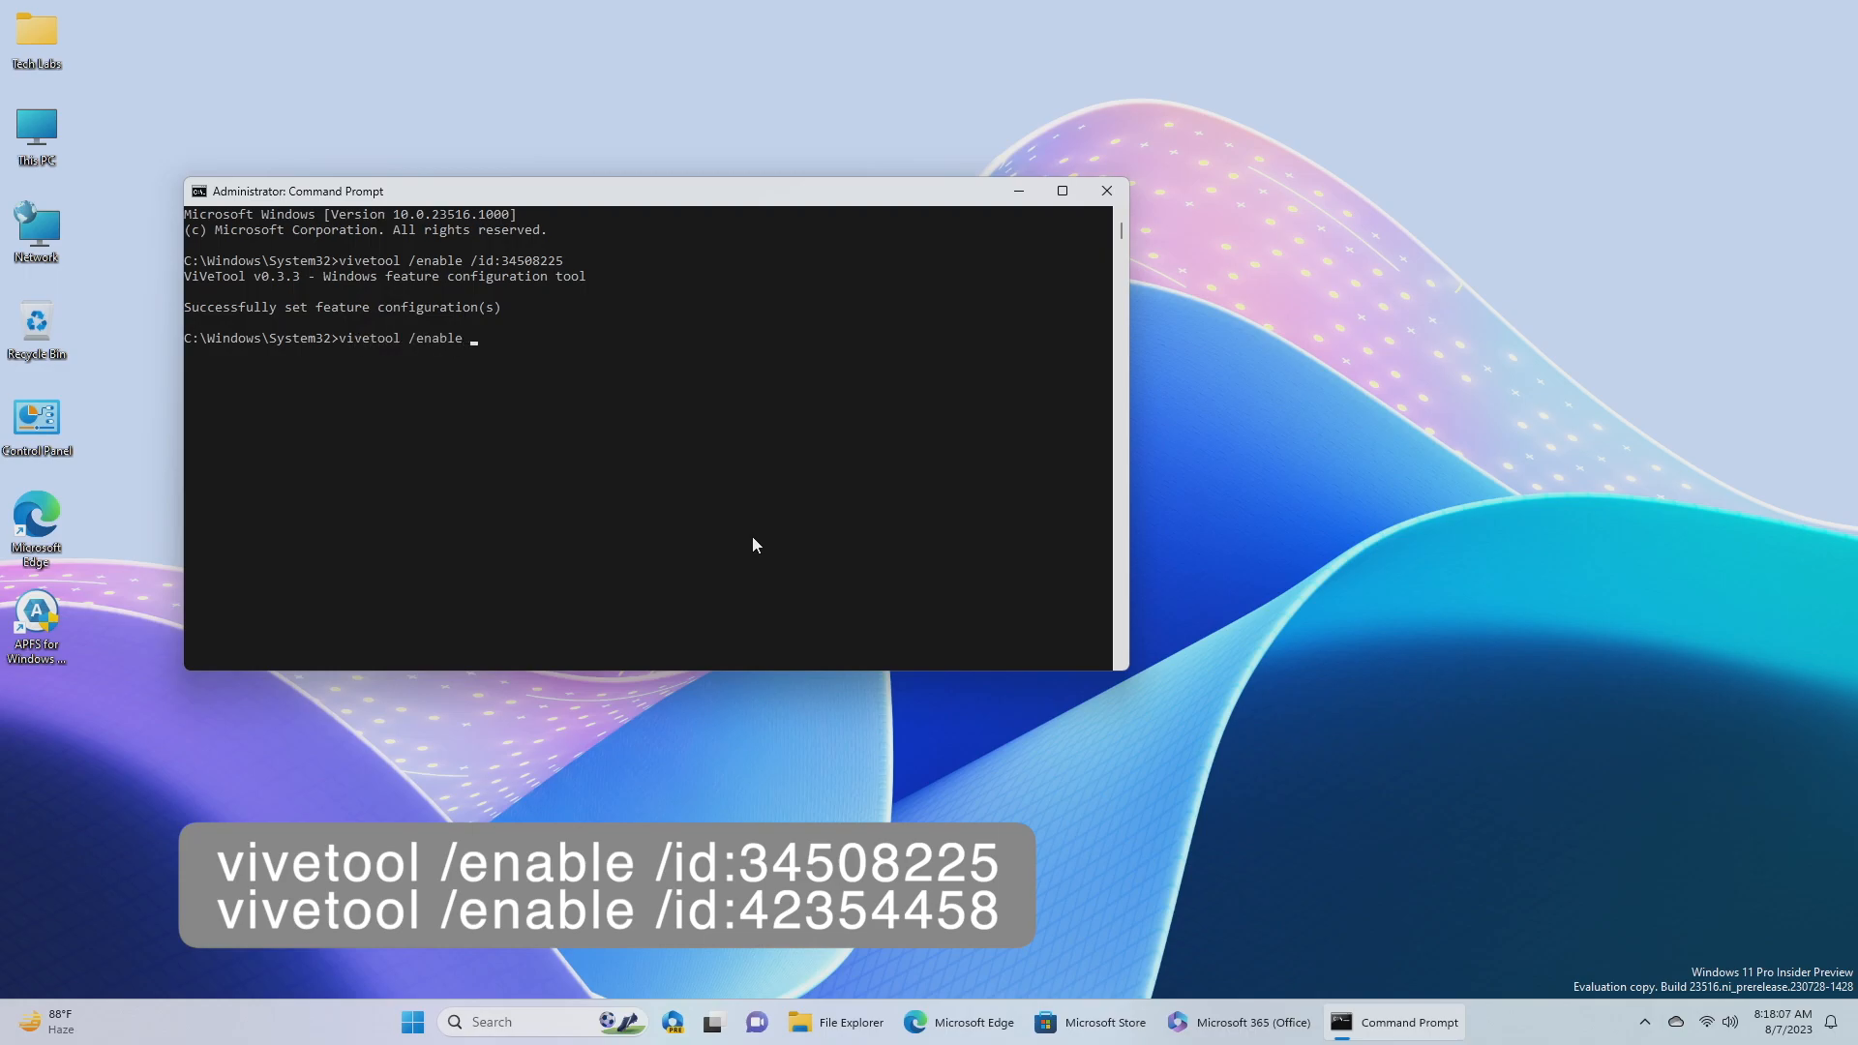
text(/i)
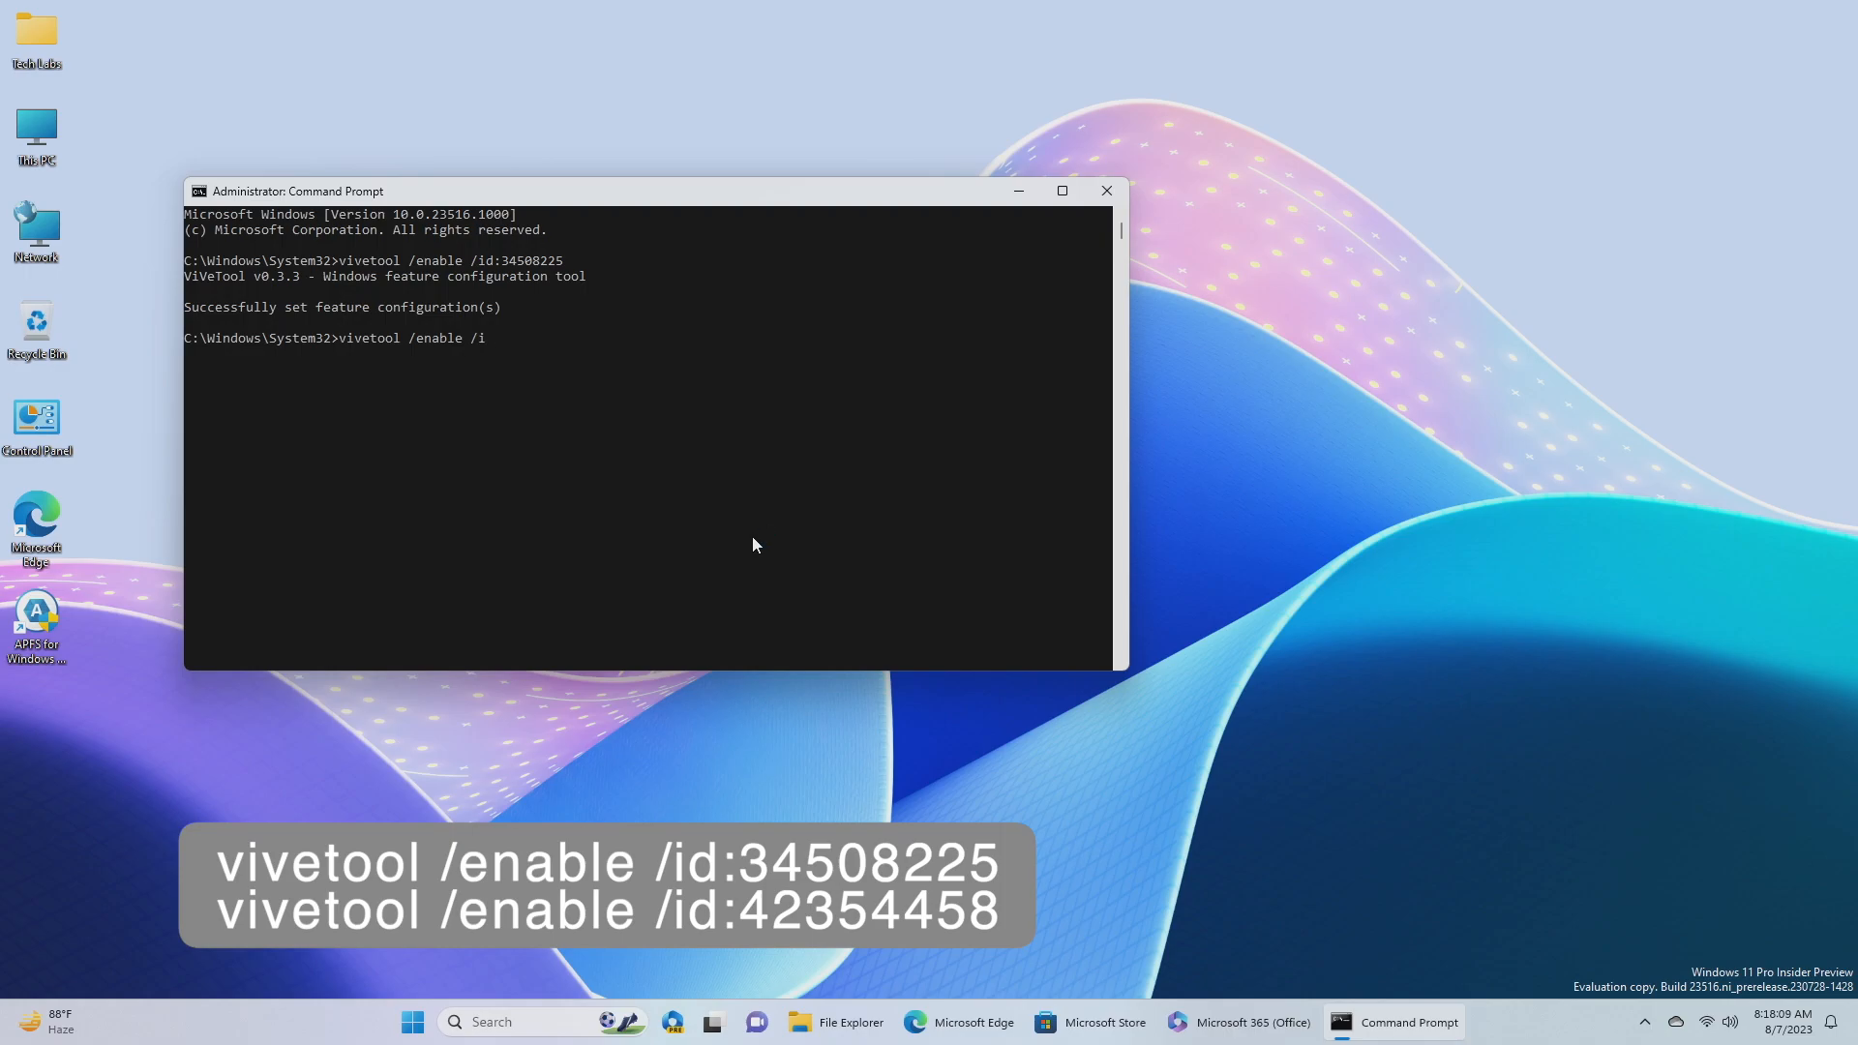
text(d:)
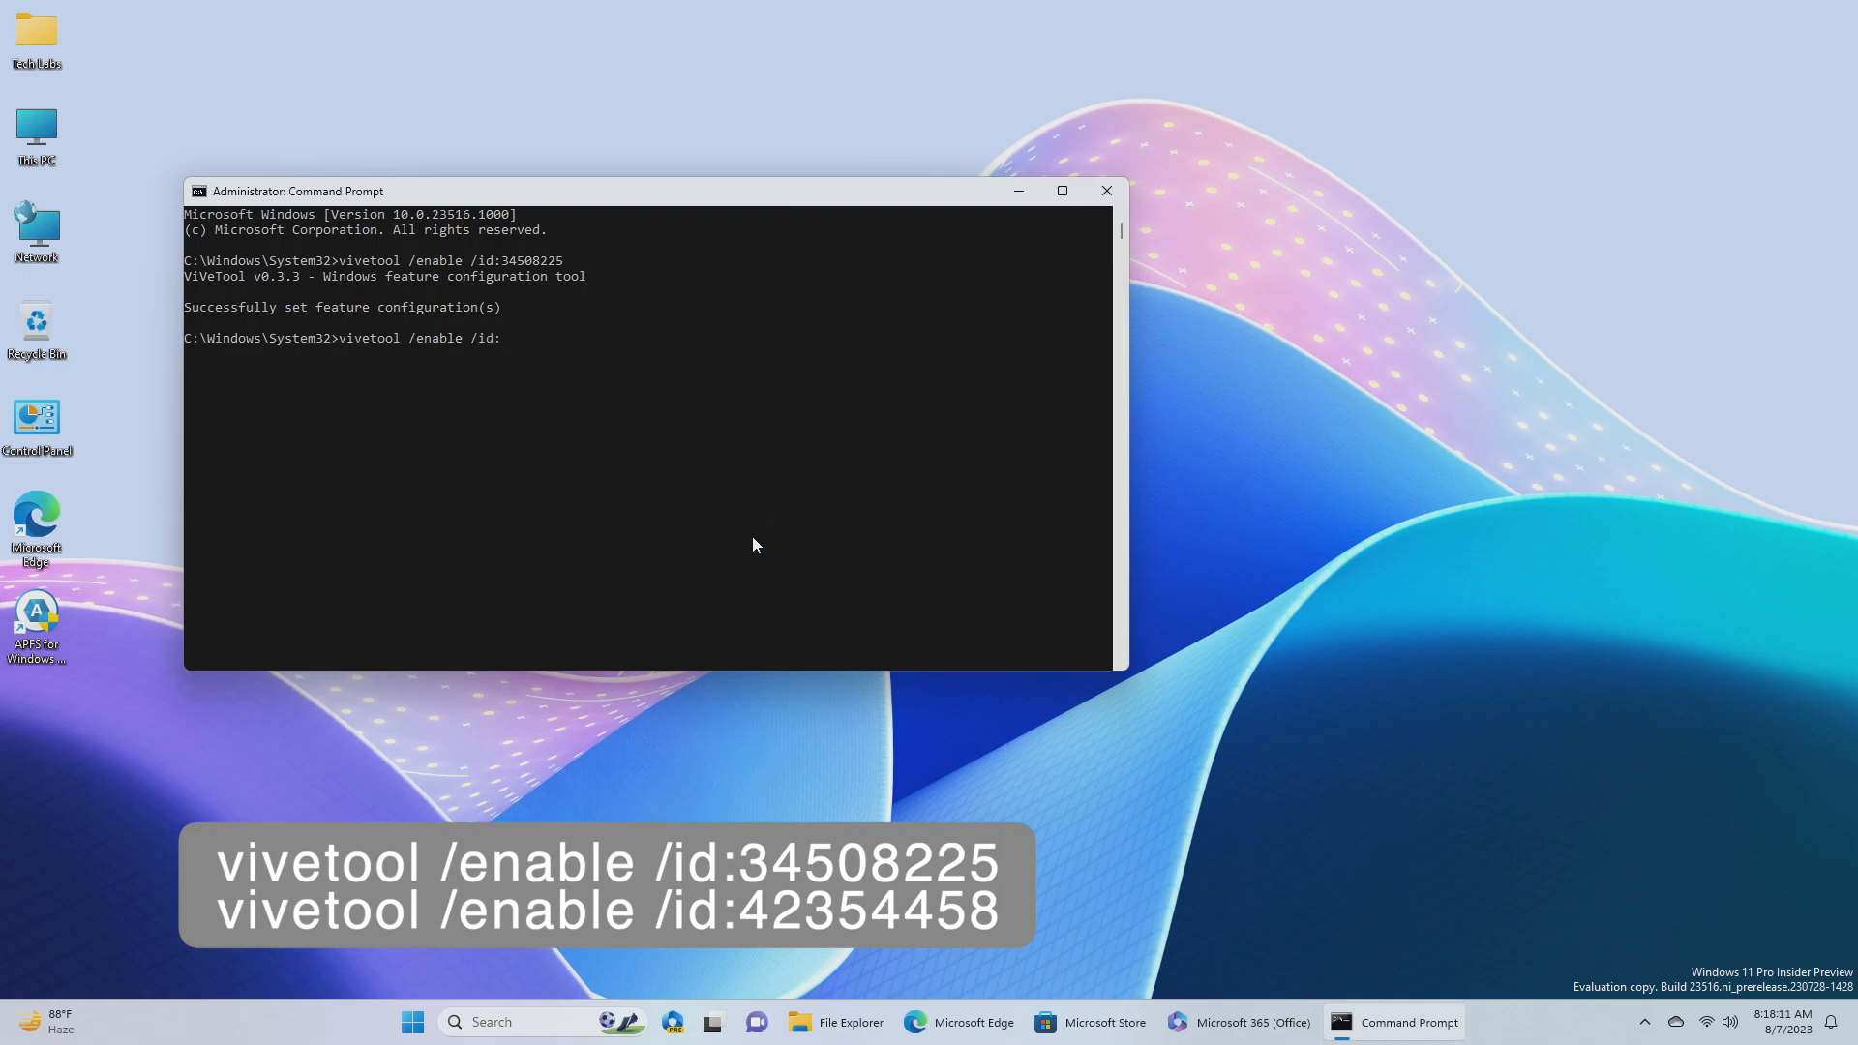
text(4)
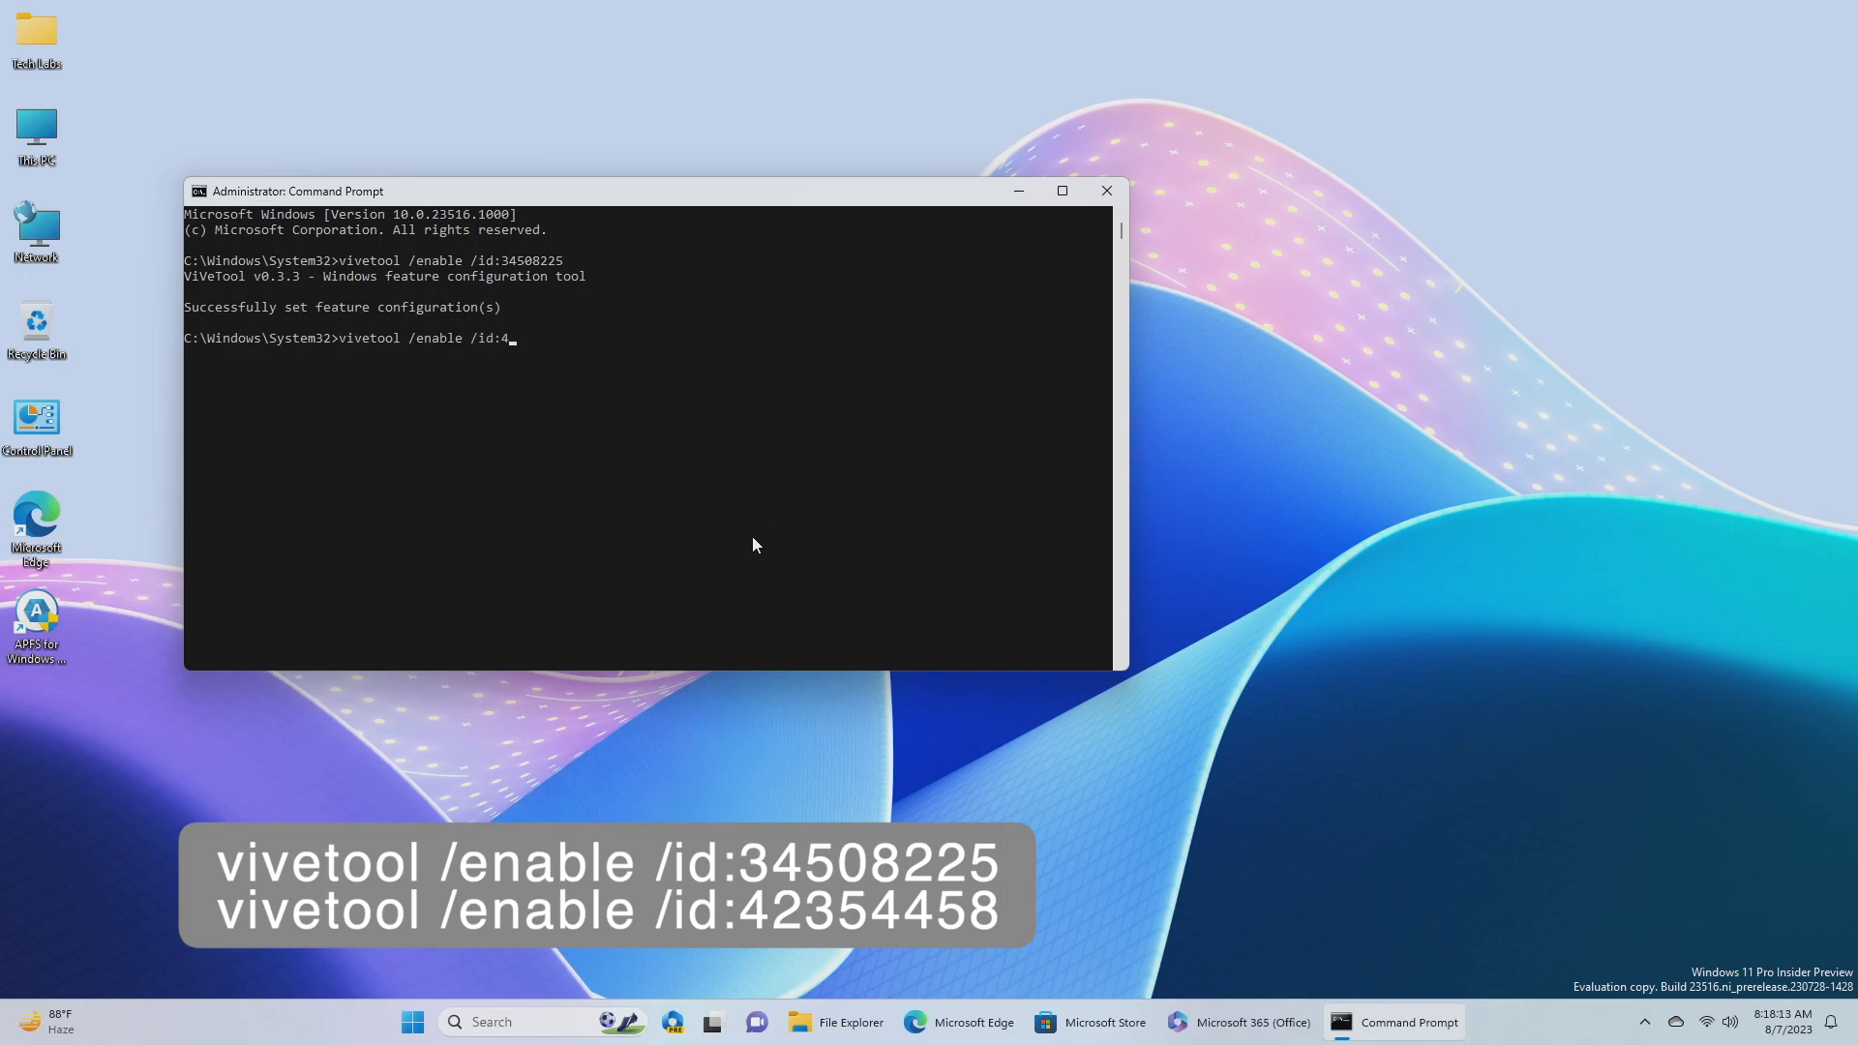
text(2)
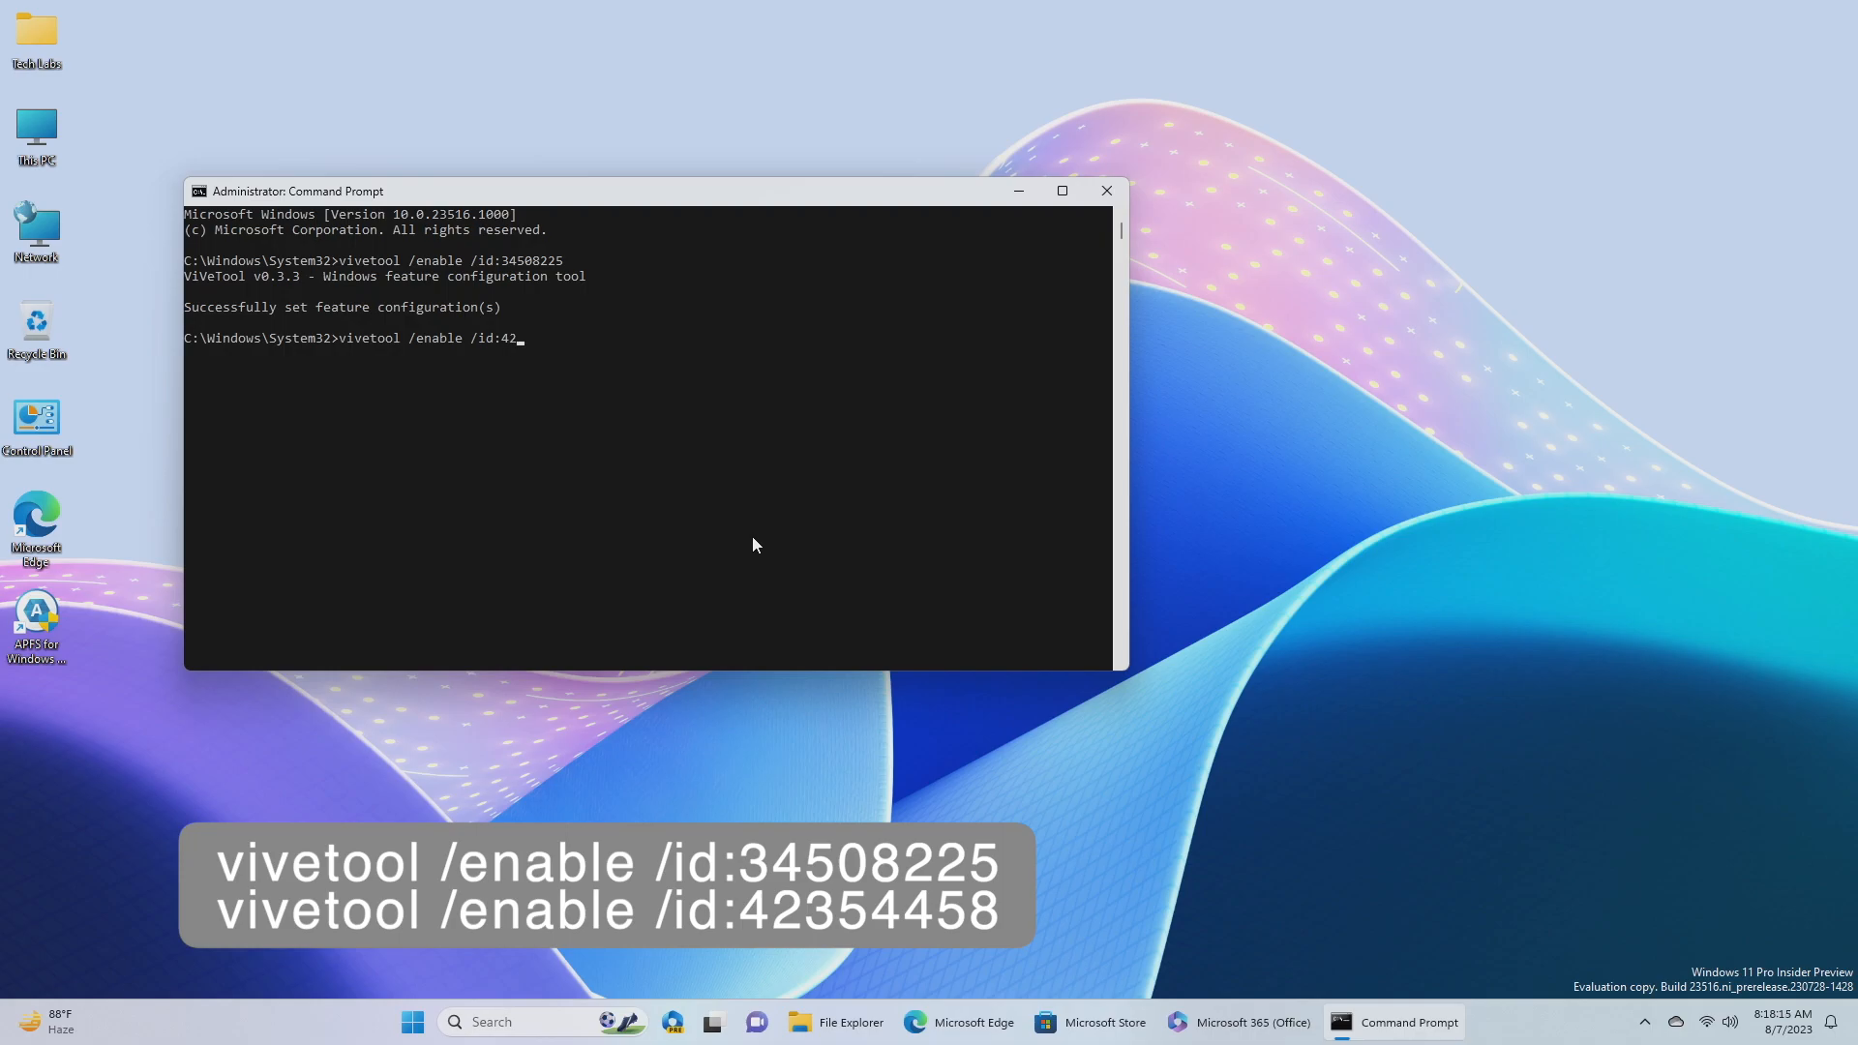
text(354458)
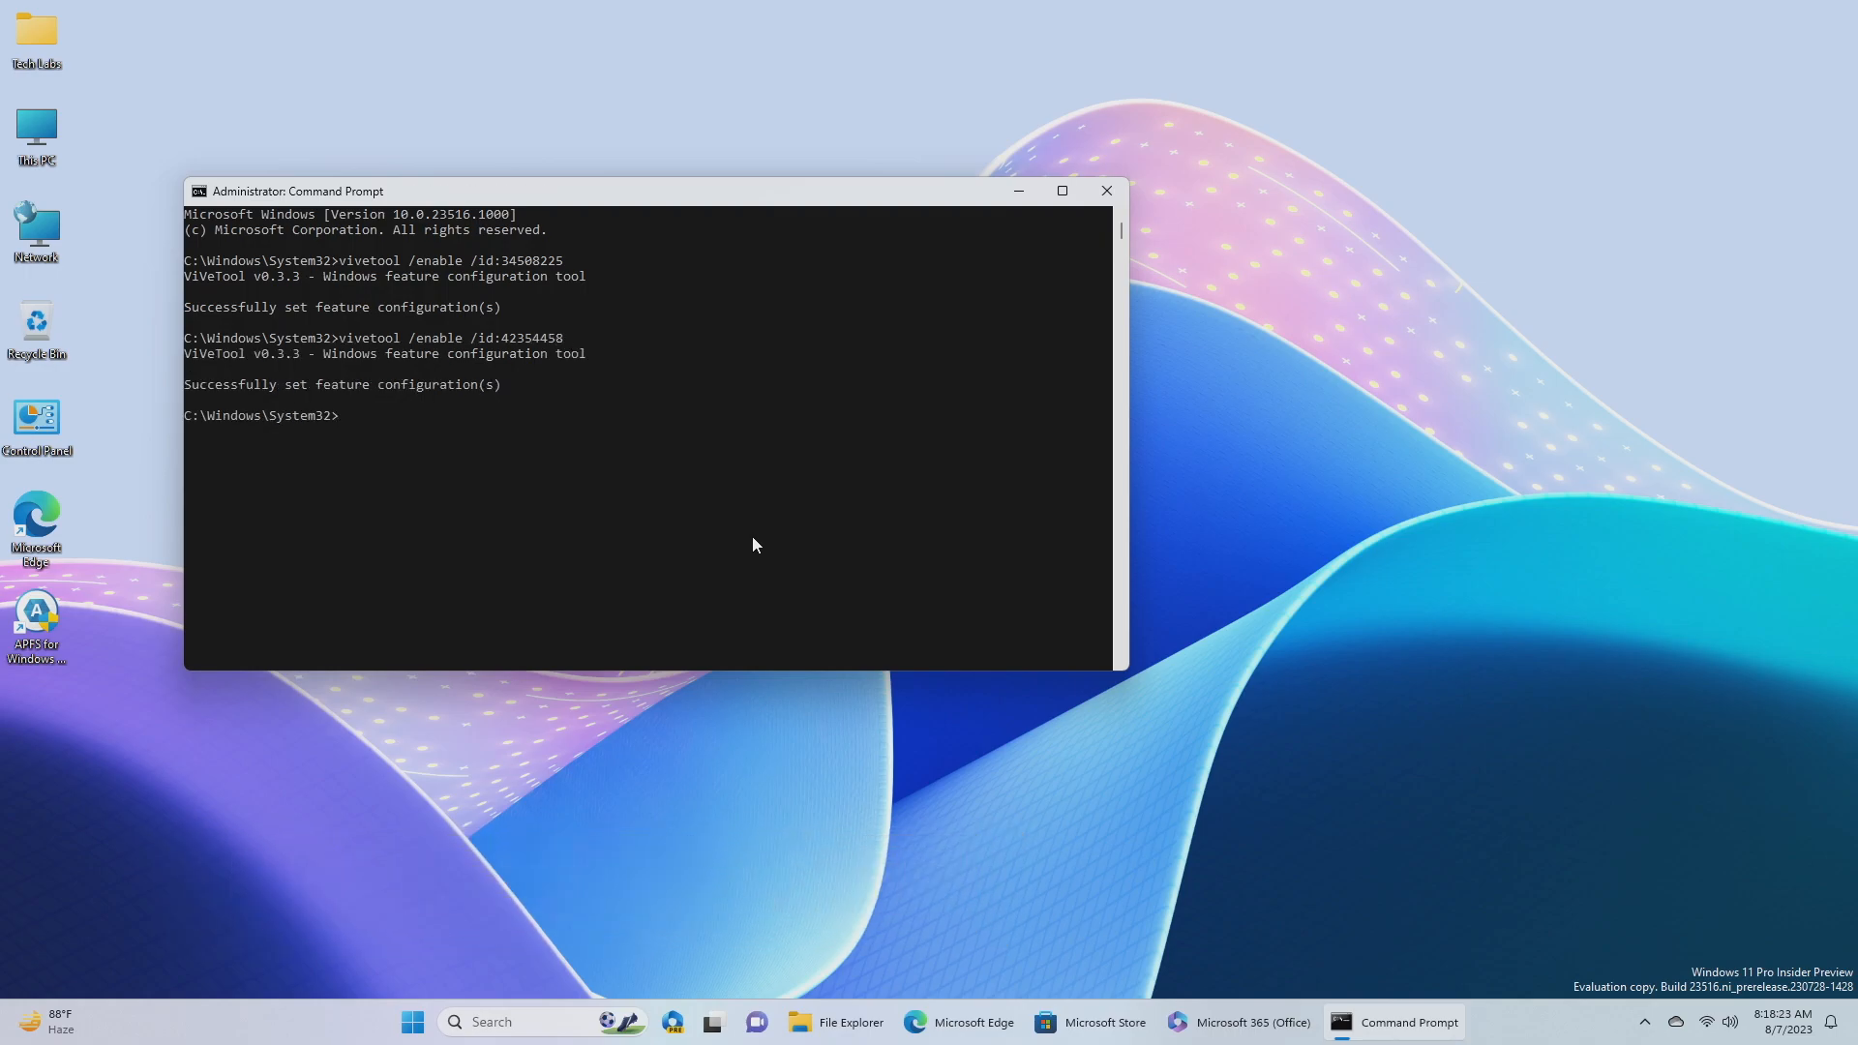
click(1103, 191)
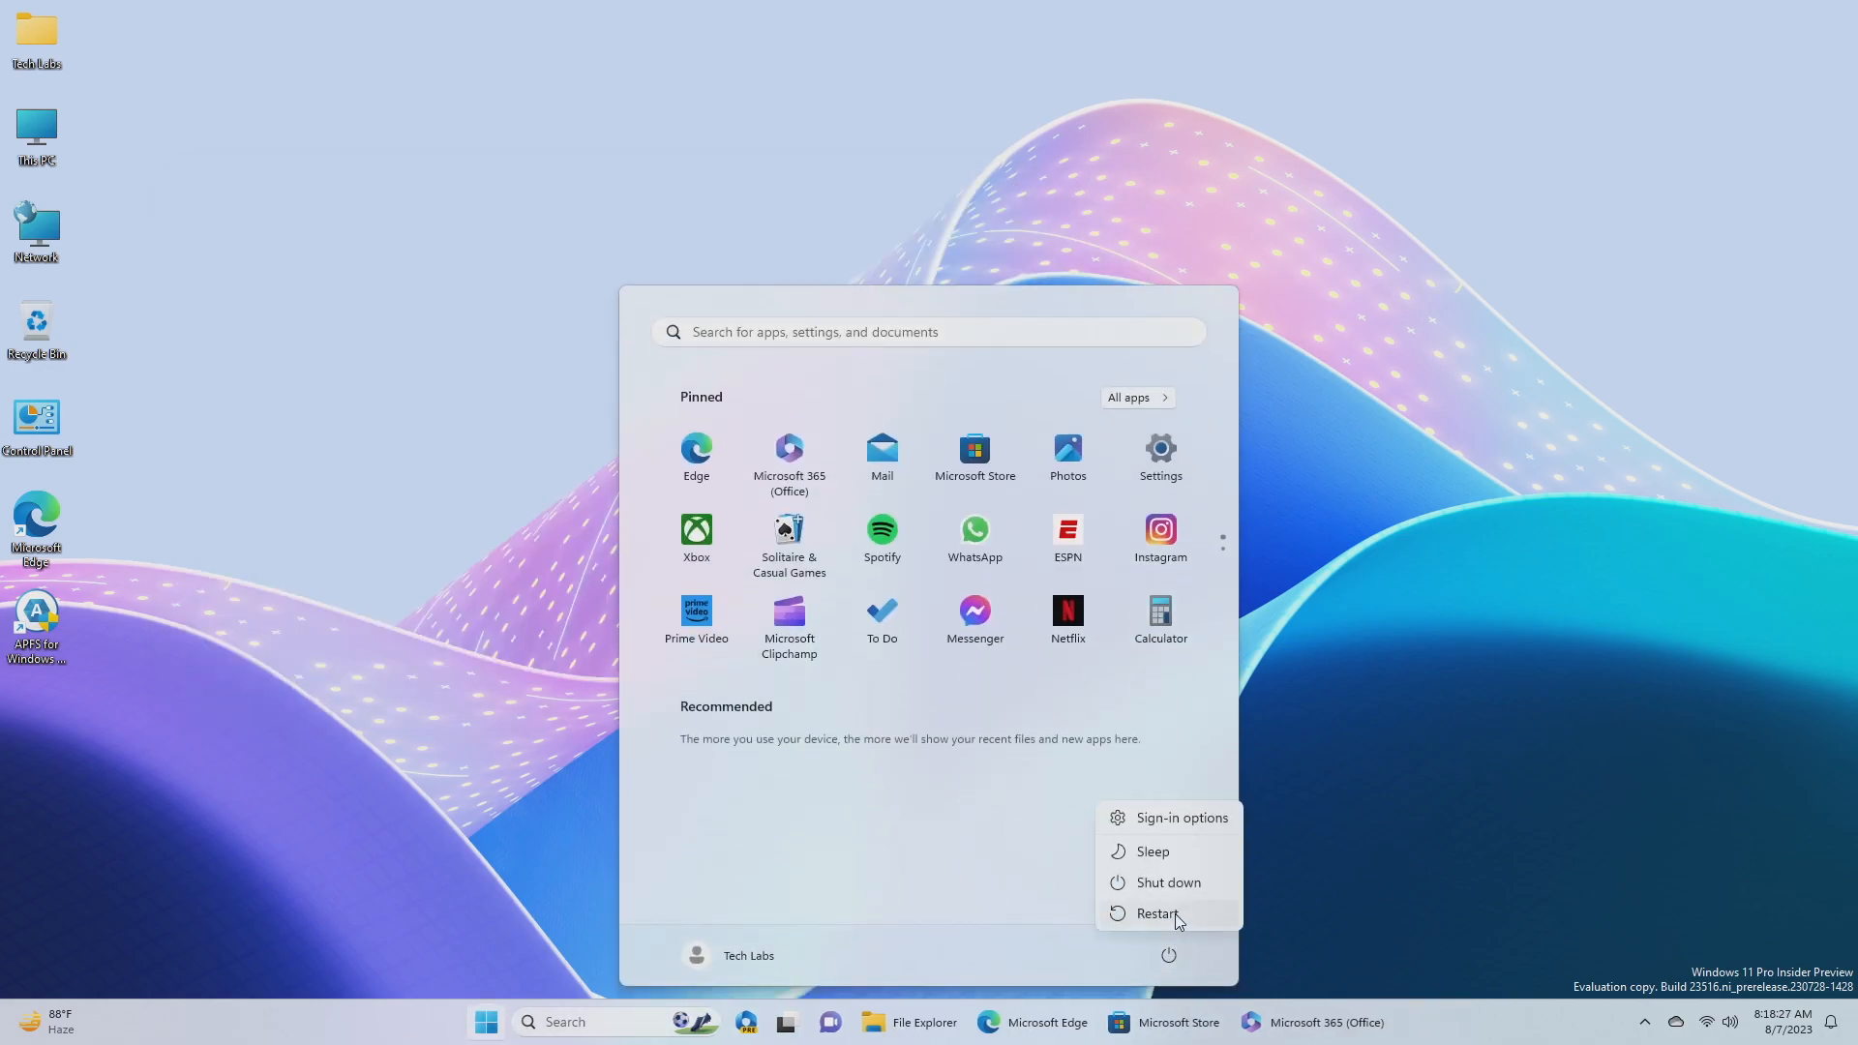
Step: Restart the PC from the Start menu power options and return to the desktop
click(1156, 912)
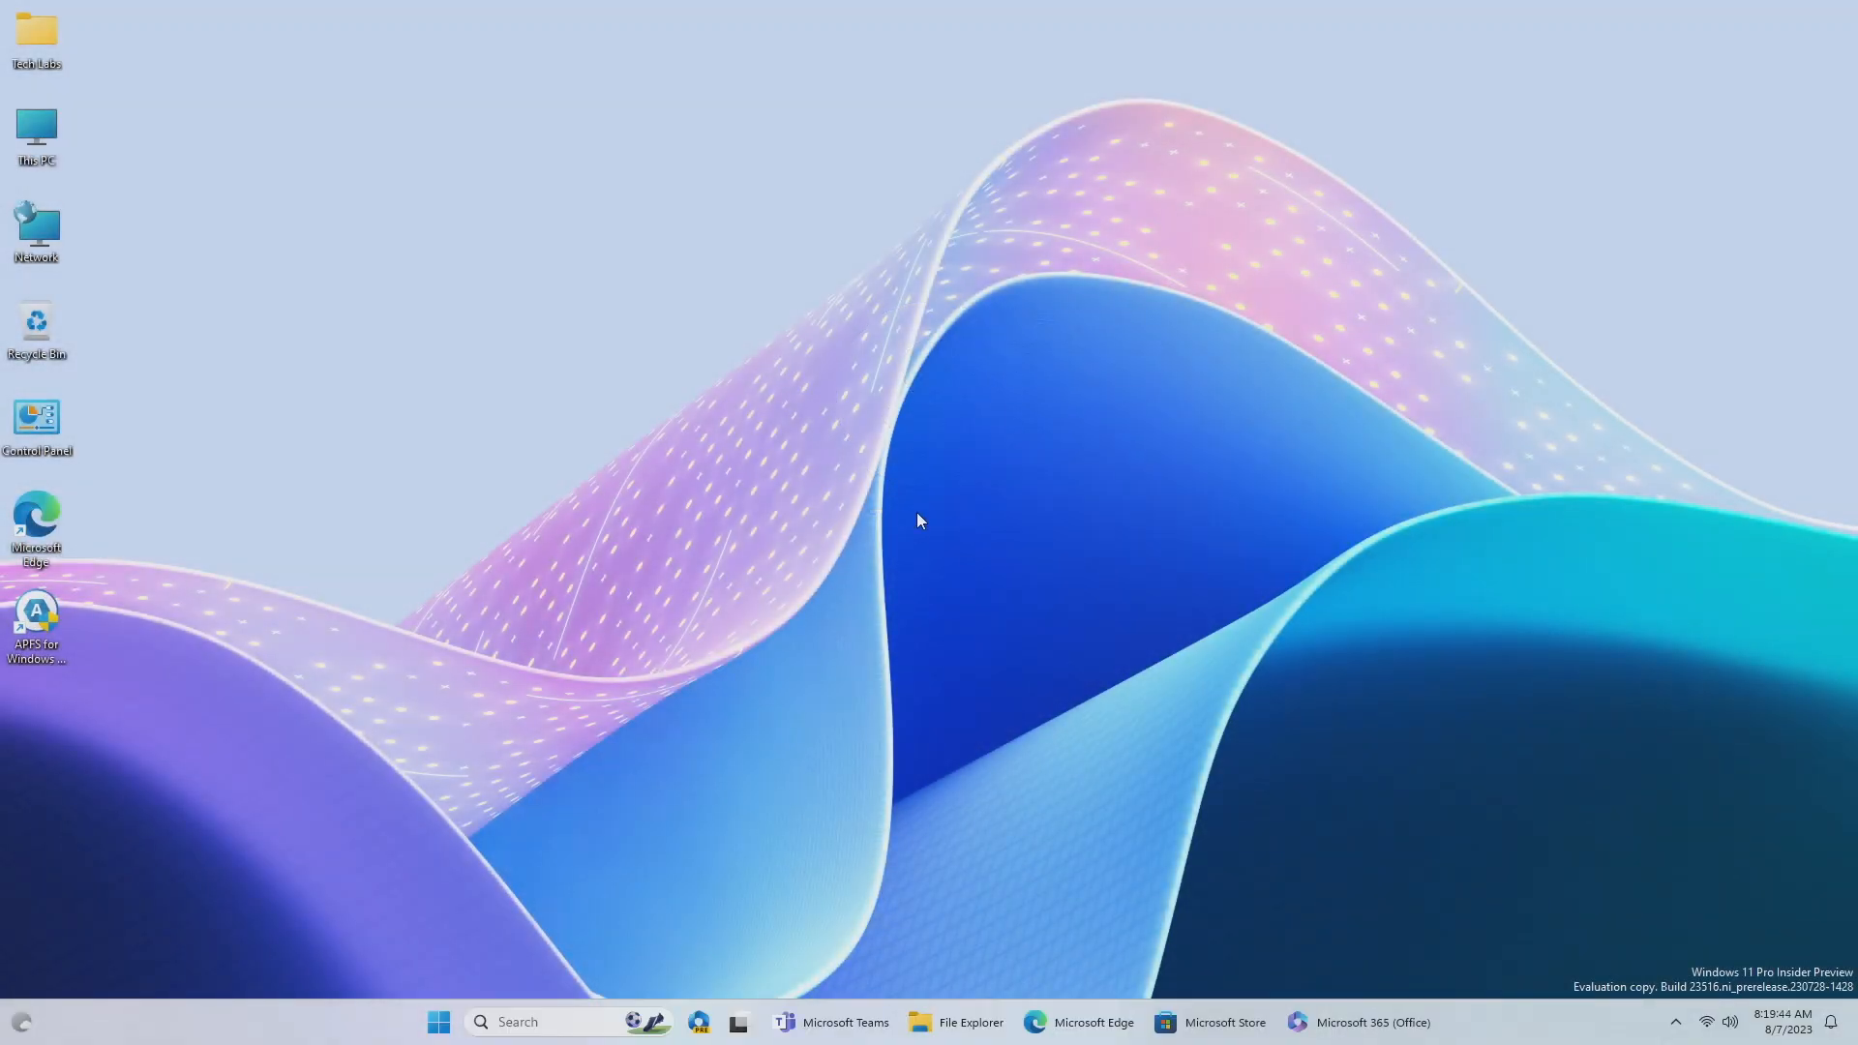
Step: Add a second virtual desktop in Task View and rename Desktop 2 to Tech
click(738, 1022)
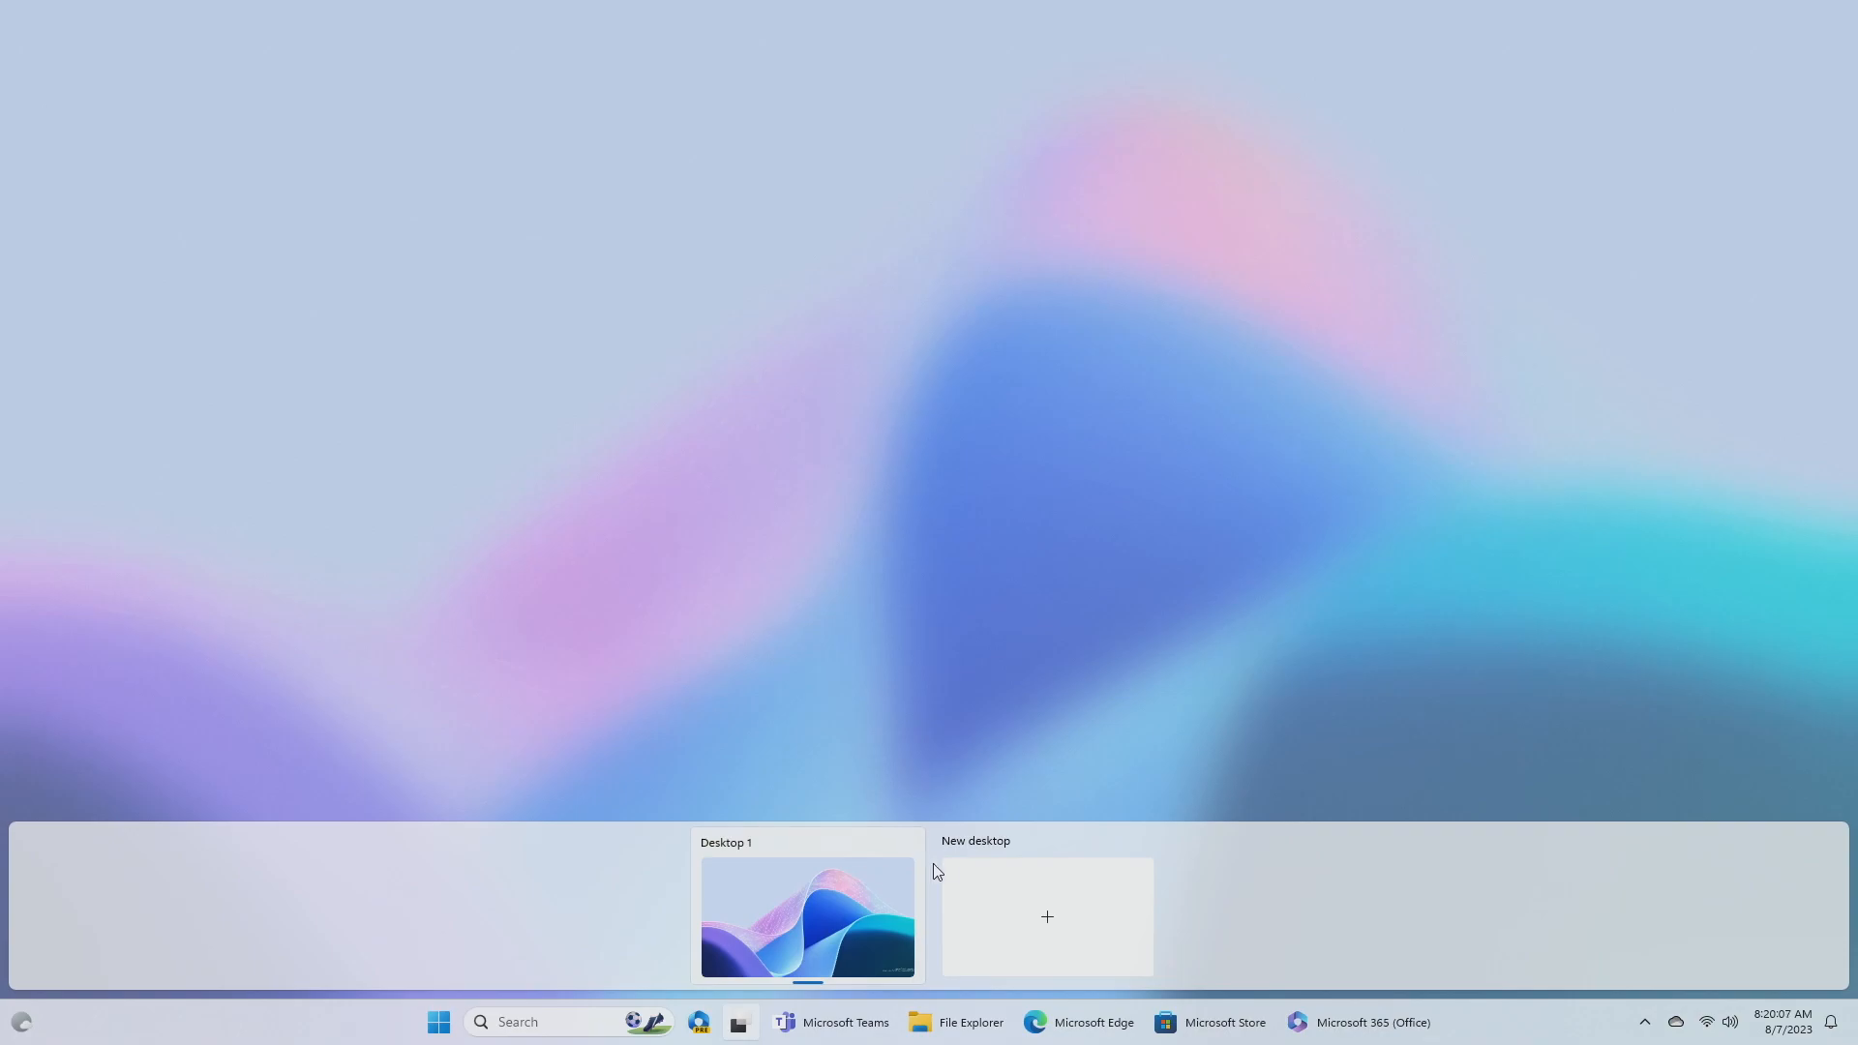
click(1045, 916)
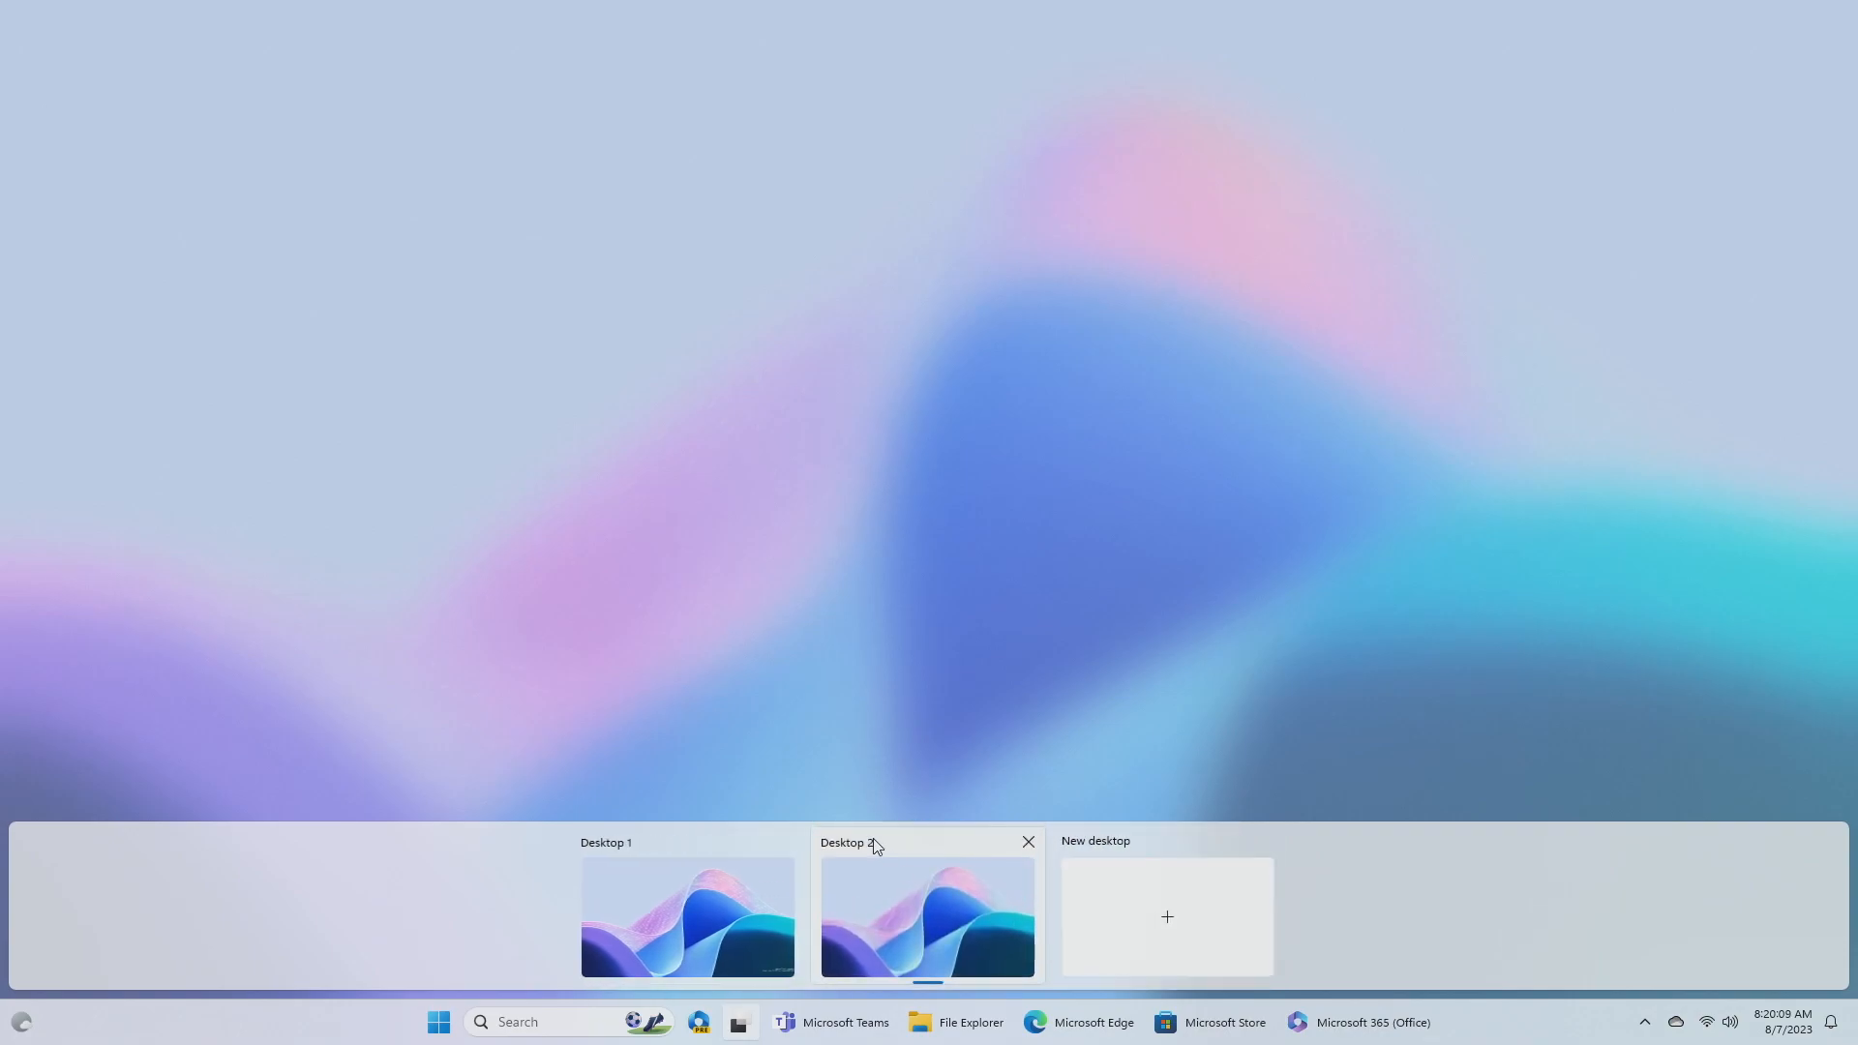
double_click(850, 842)
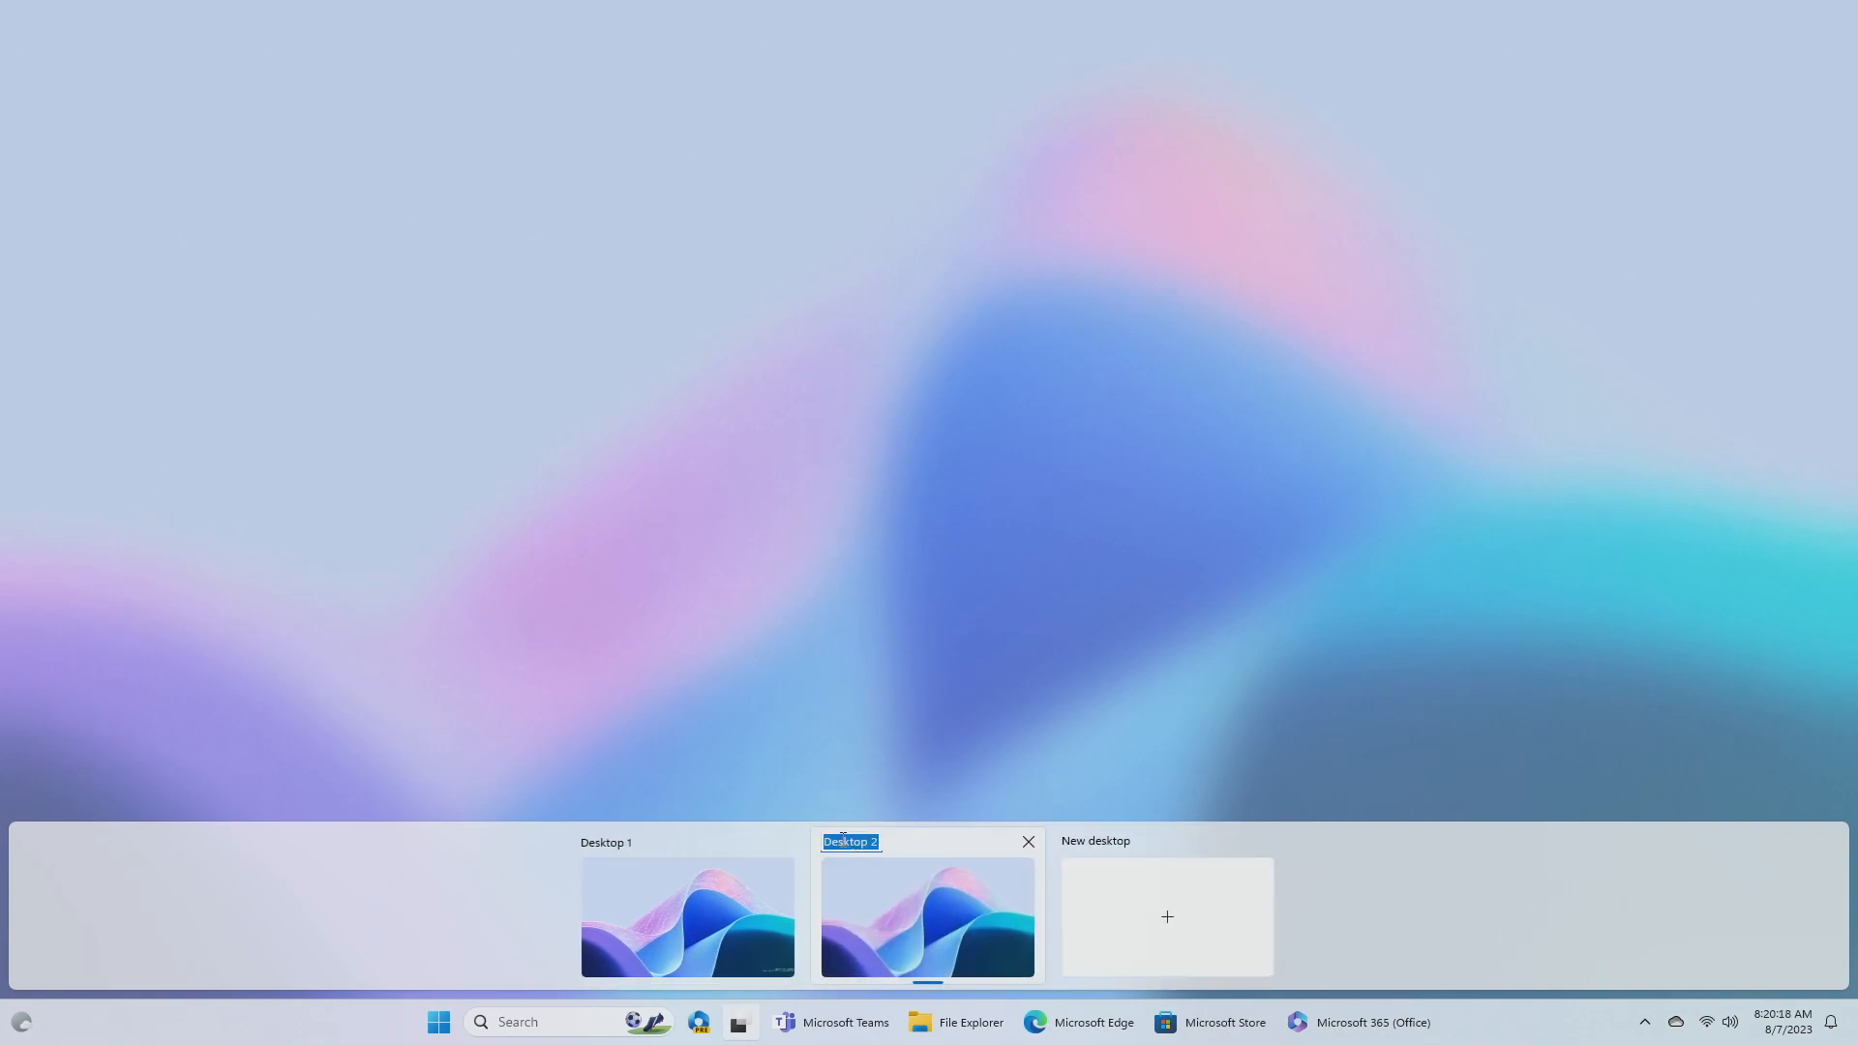
text(Tech)
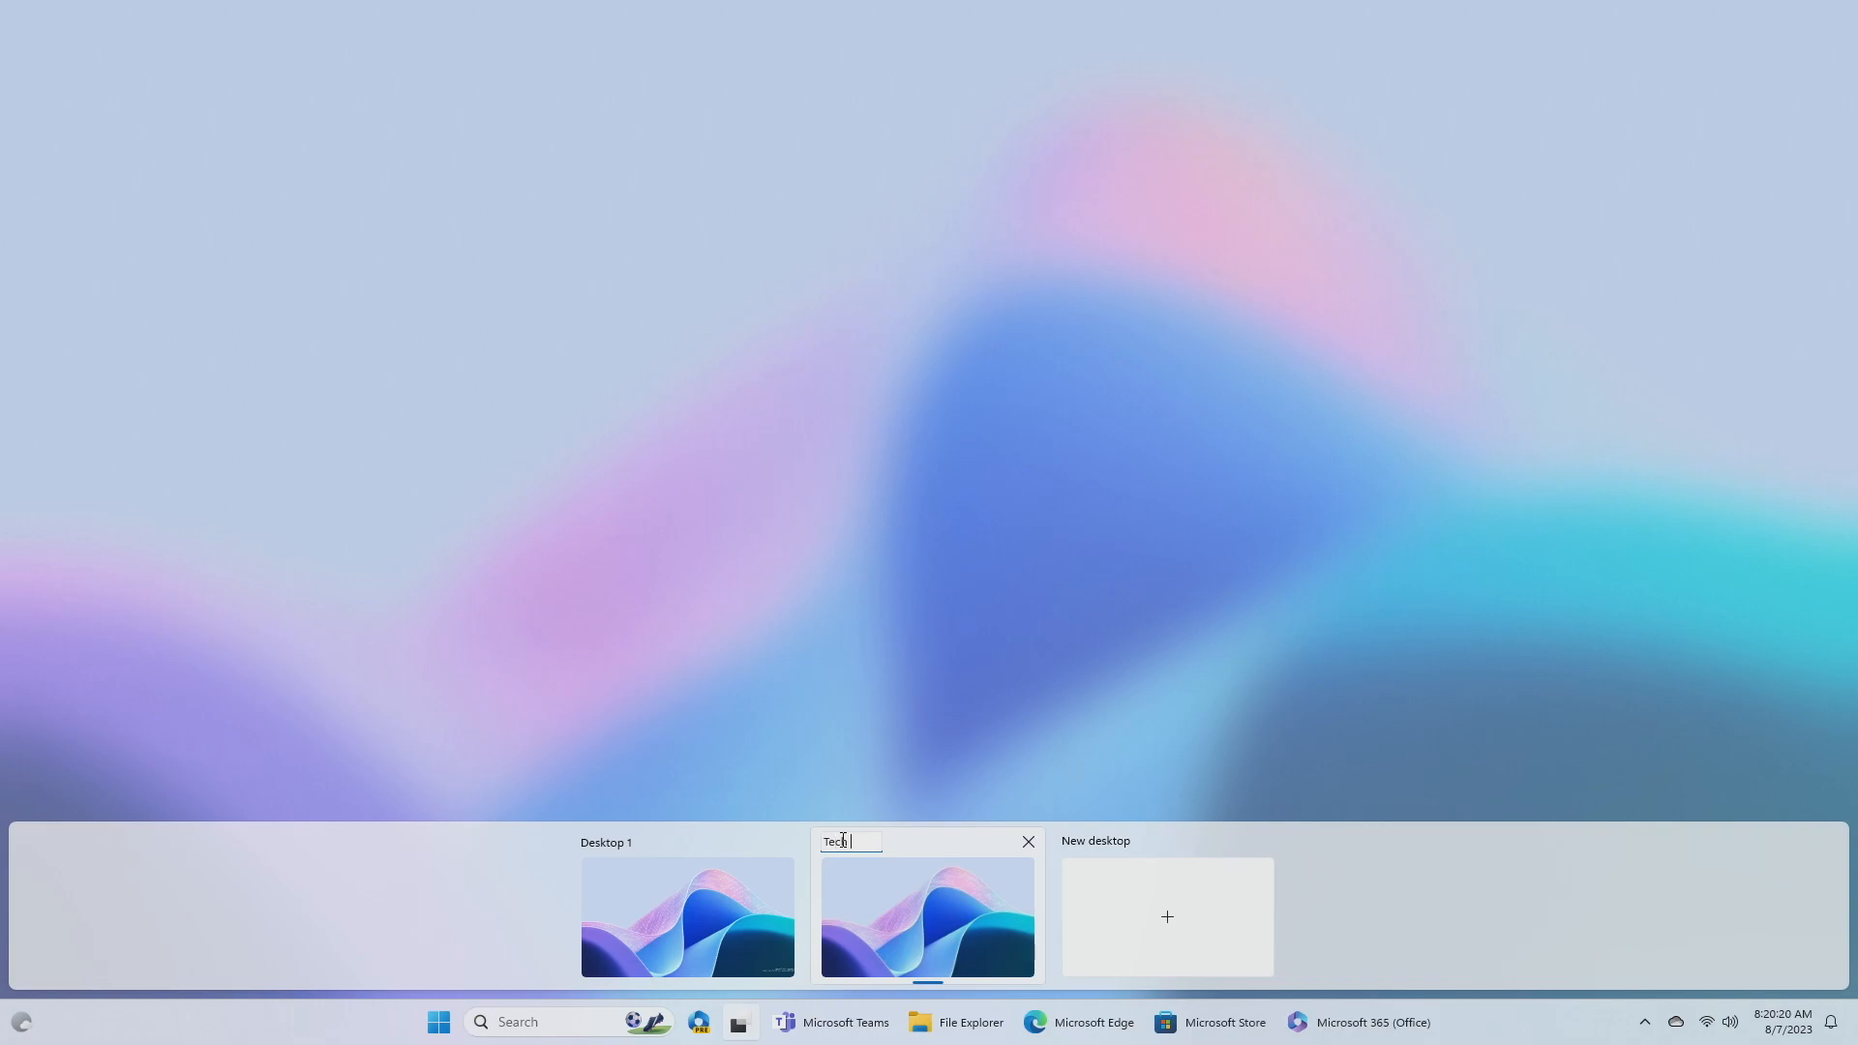